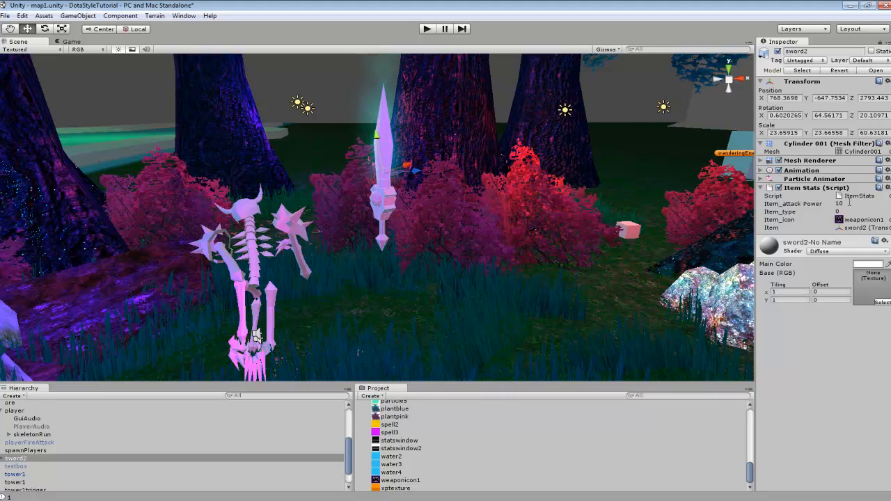
- Open playerStats.js from the Project panel so it loads in MonoDevelop
click(863, 203)
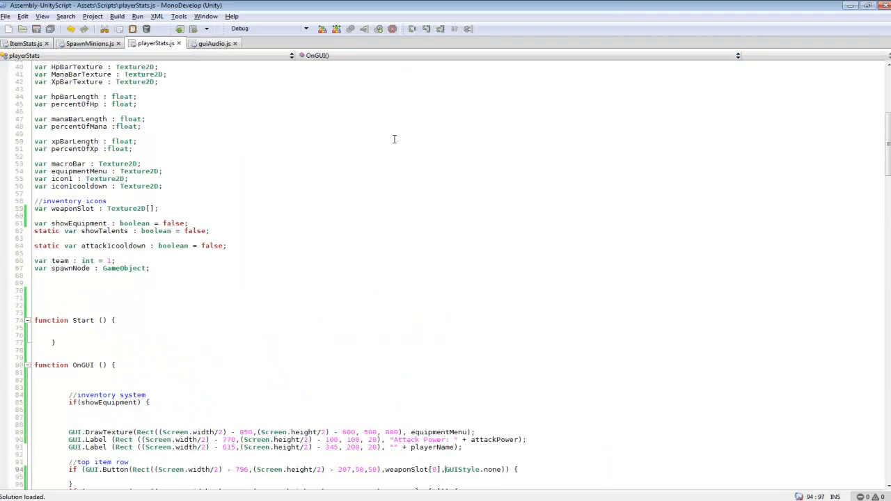
scroll(up, 3)
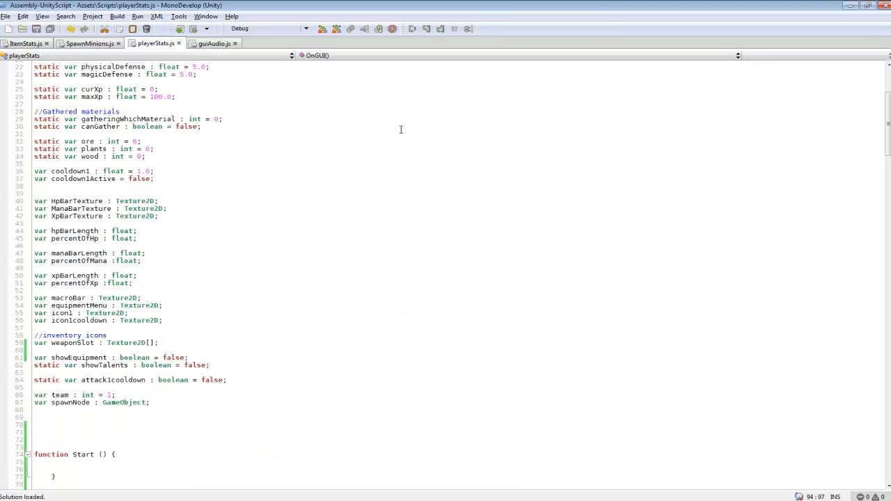
scroll(down, 3)
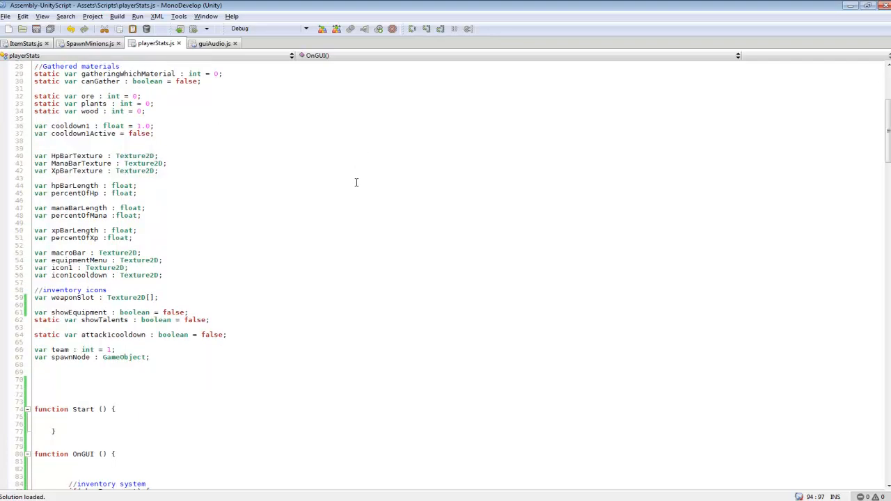
scroll(down, 3)
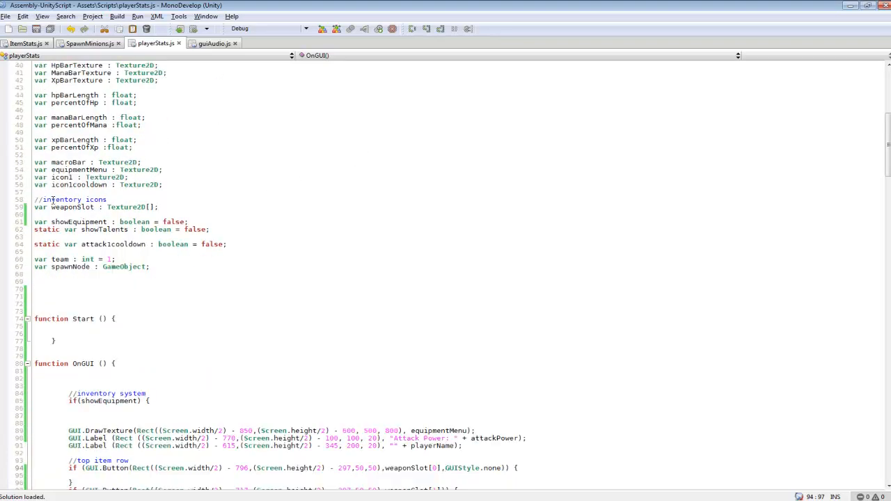
drag(35, 199, 125, 207)
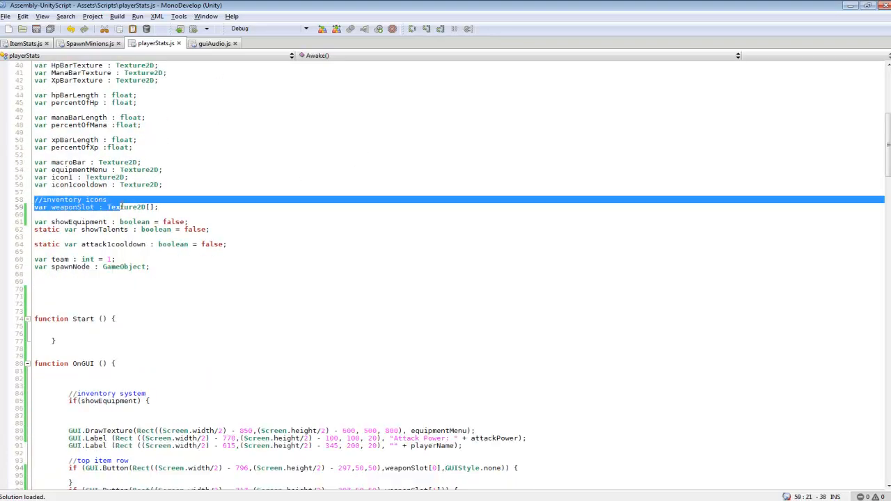
click(64, 215)
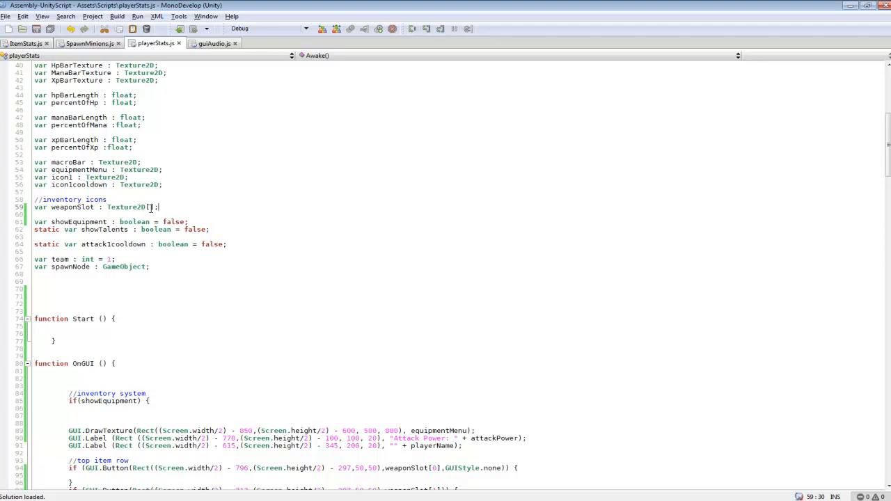
click(52, 207)
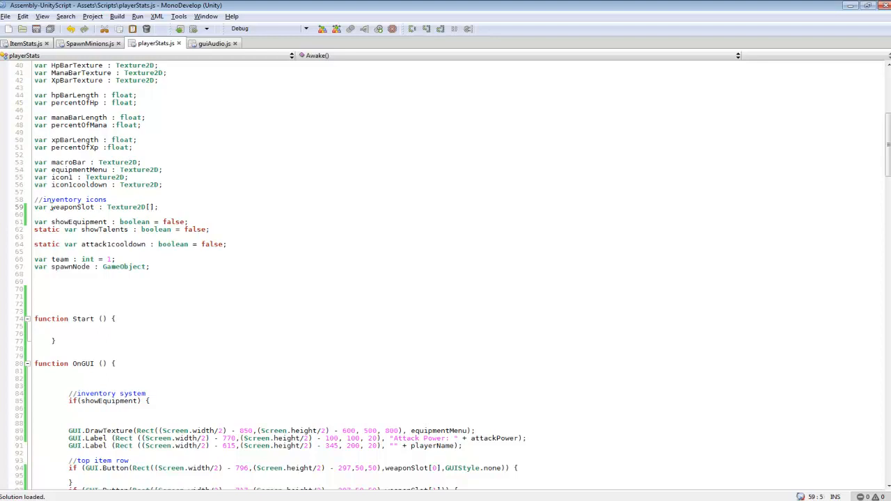
double_click(71, 207)
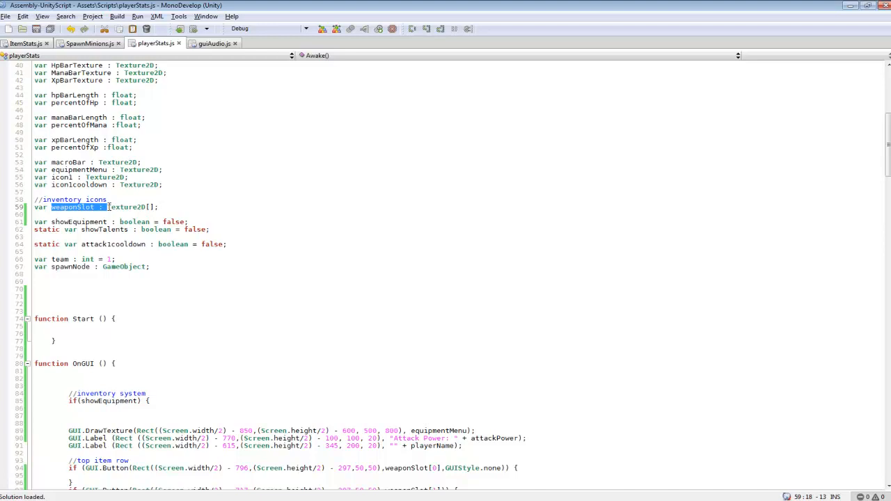
click(166, 207)
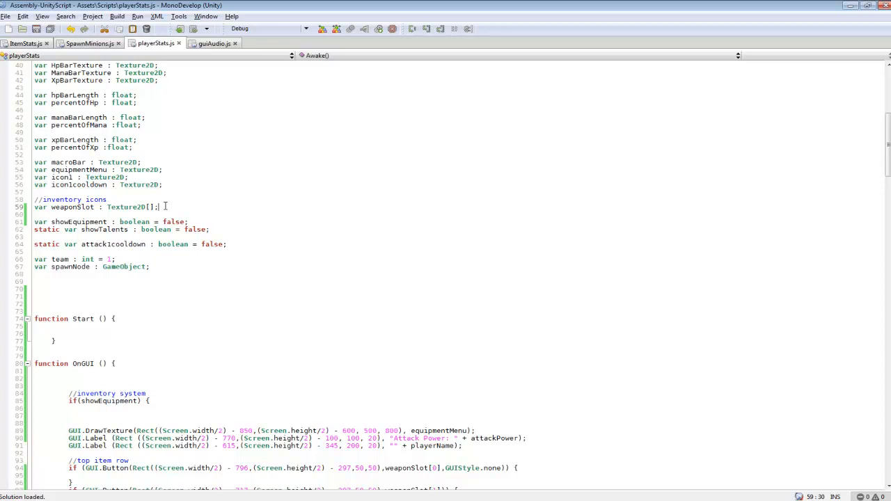
scroll(down, 3)
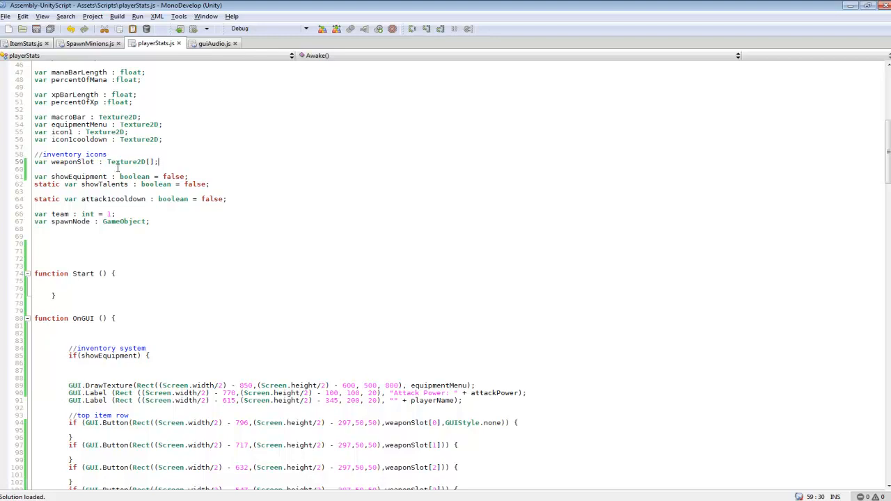
mouse_move(131, 161)
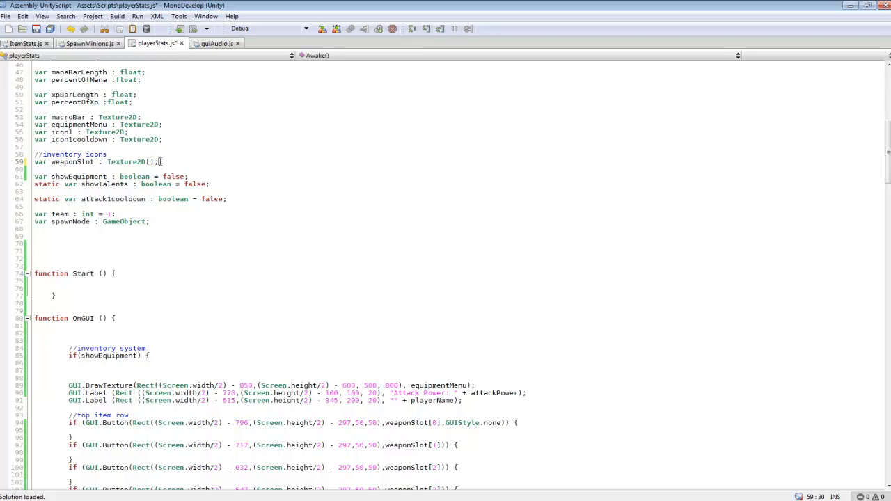
- Scroll down to OnGUI's top item row and highlight the first GUI.Button line
scroll(down, 3)
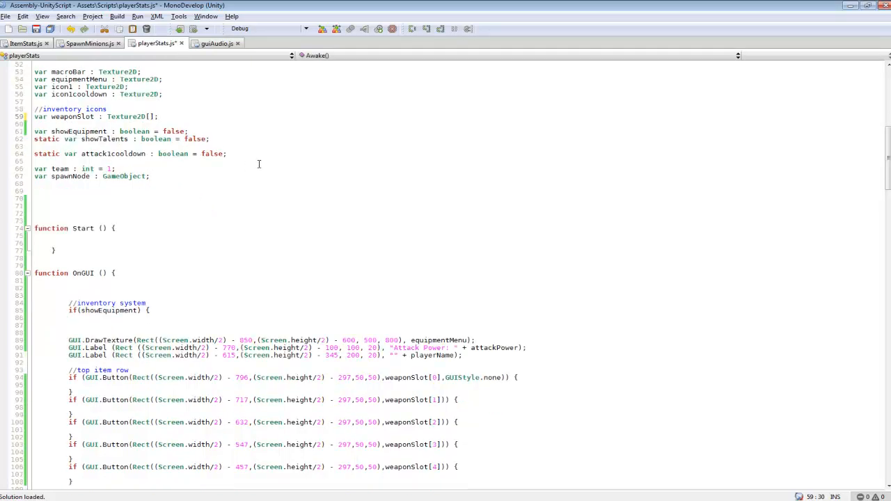
scroll(down, 3)
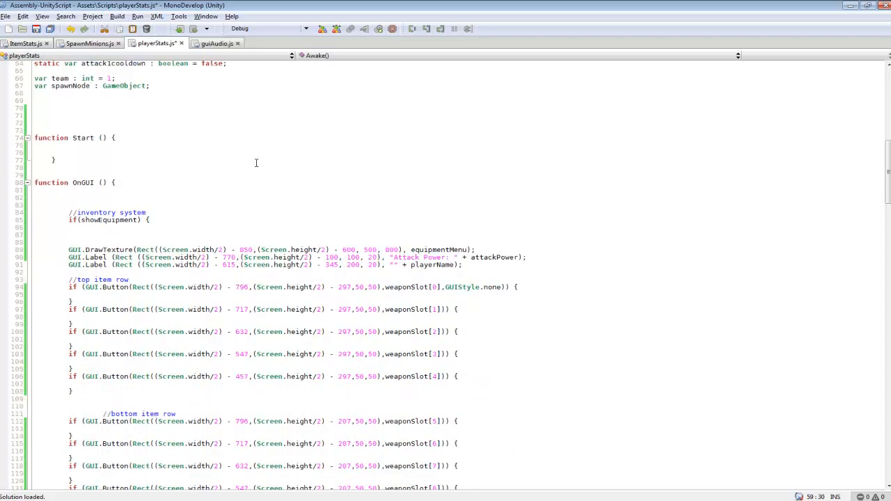
scroll(down, 3)
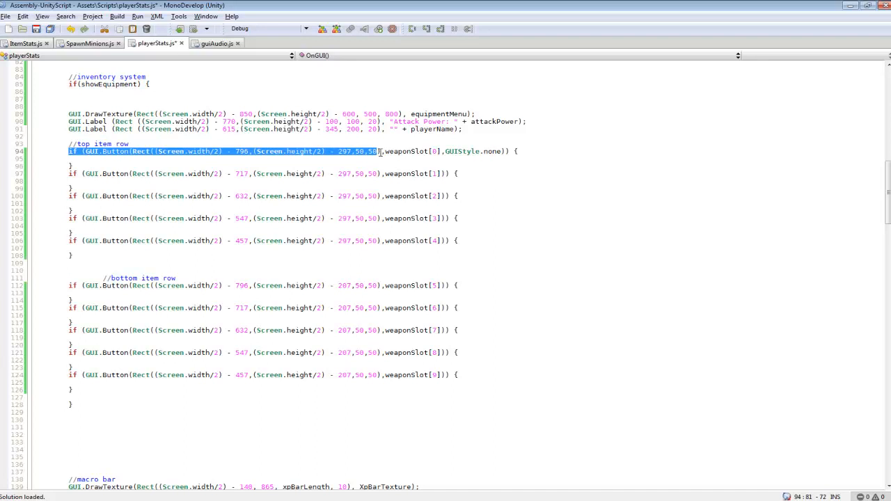
drag(376, 151, 522, 212)
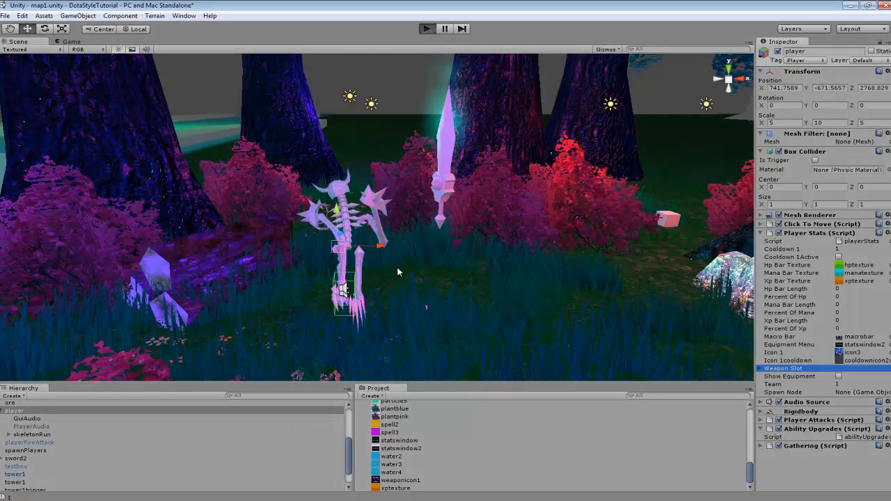
- Enter play mode to check the weapon icon in the first inventory slot
click(427, 29)
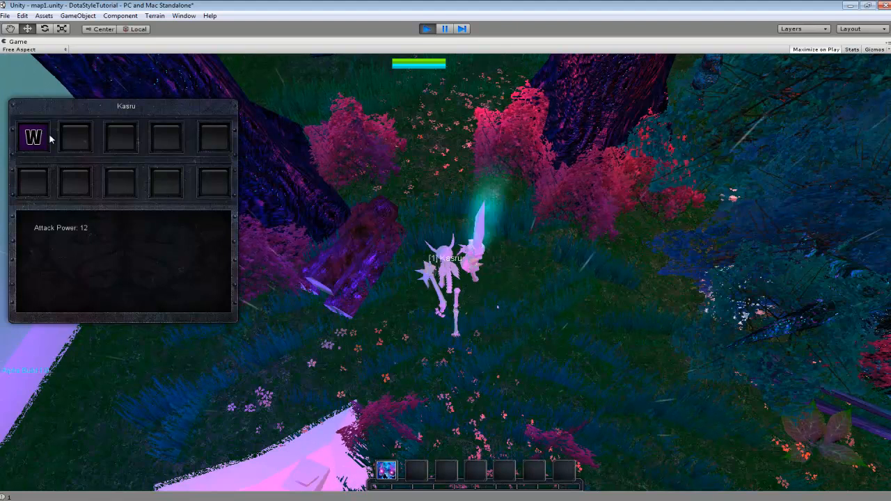
mouse_move(282, 140)
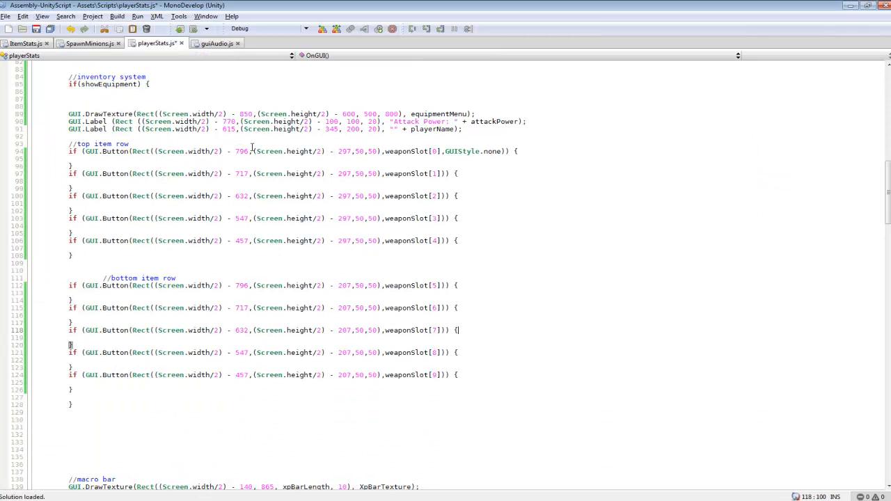
mouse_move(340, 169)
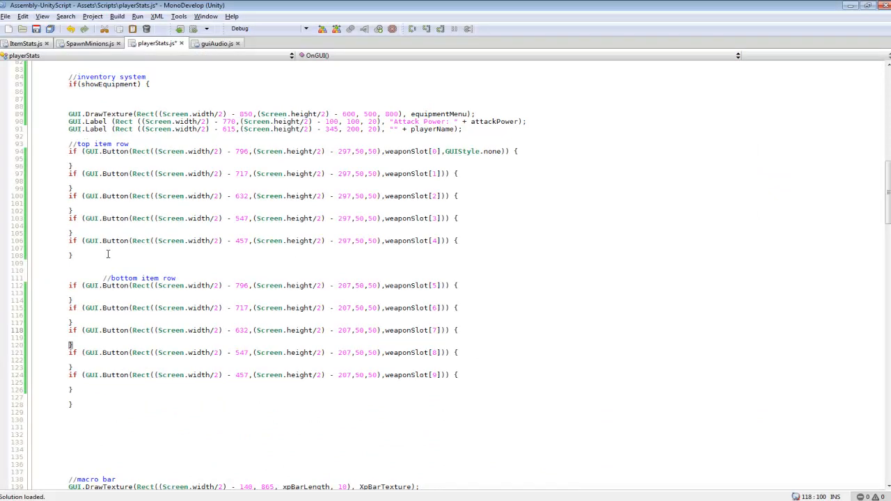
mouse_move(119, 384)
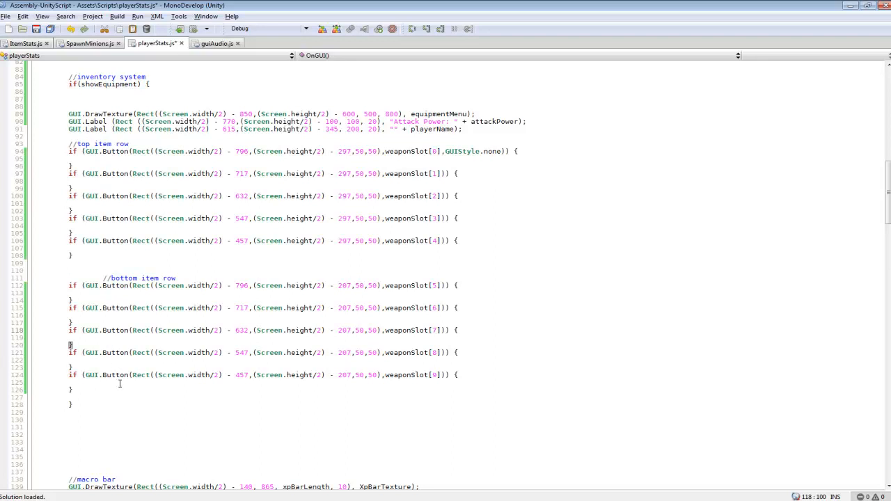
mouse_move(260, 285)
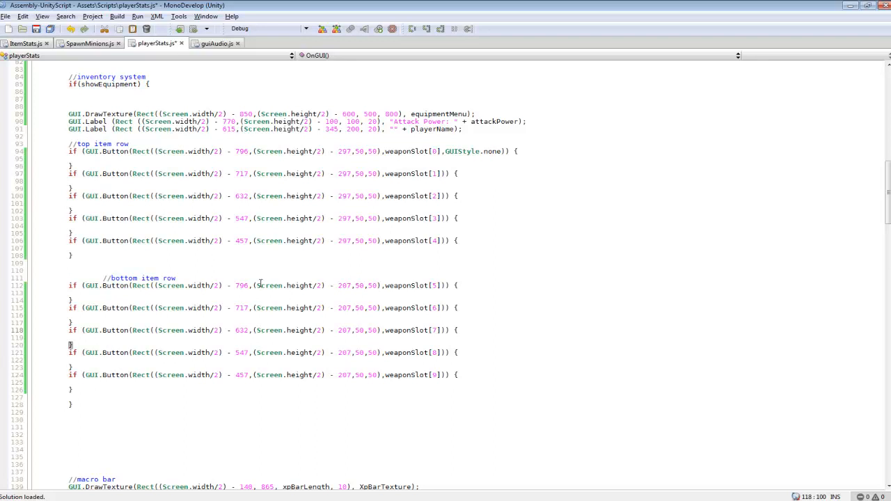
click(458, 330)
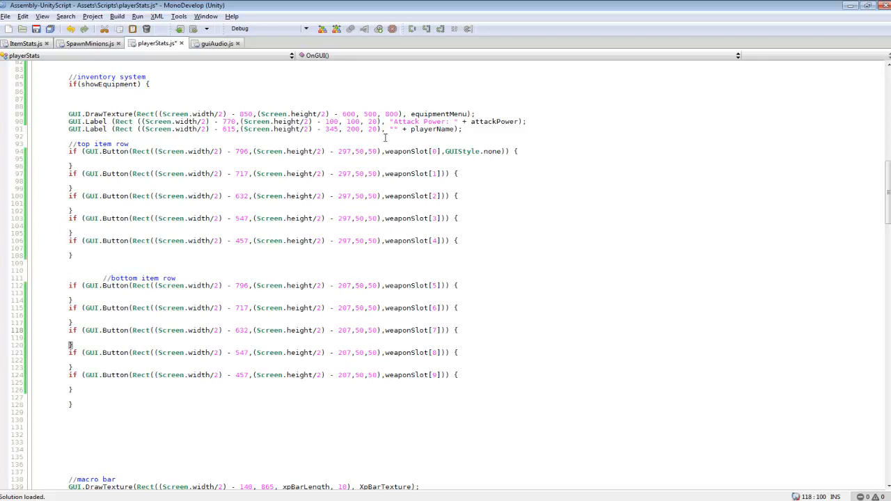
double_click(410, 151)
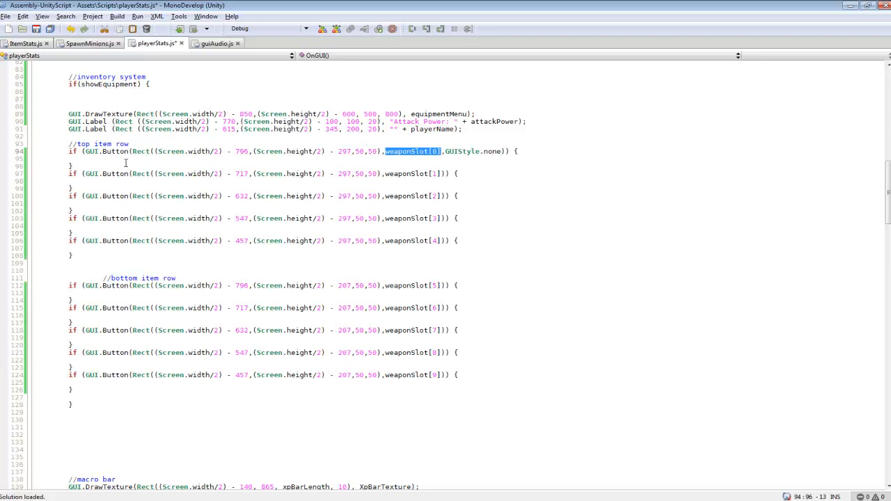
mouse_move(287, 142)
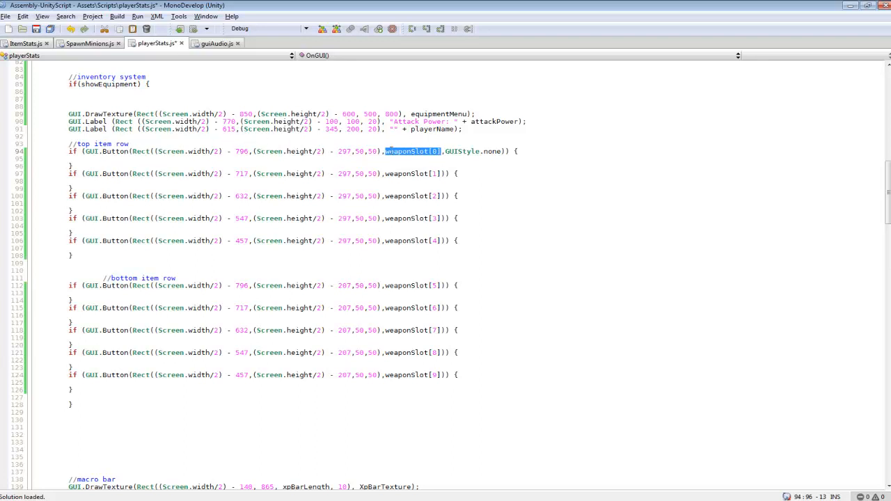
click(385, 151)
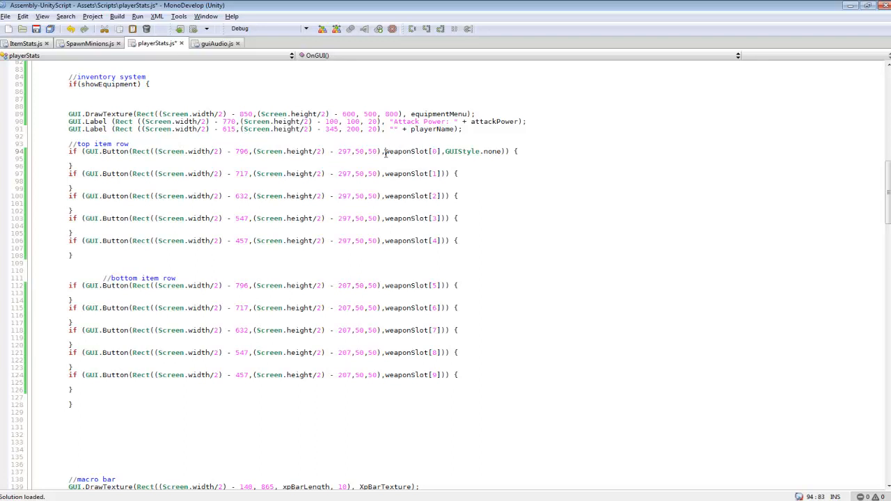
double_click(411, 152)
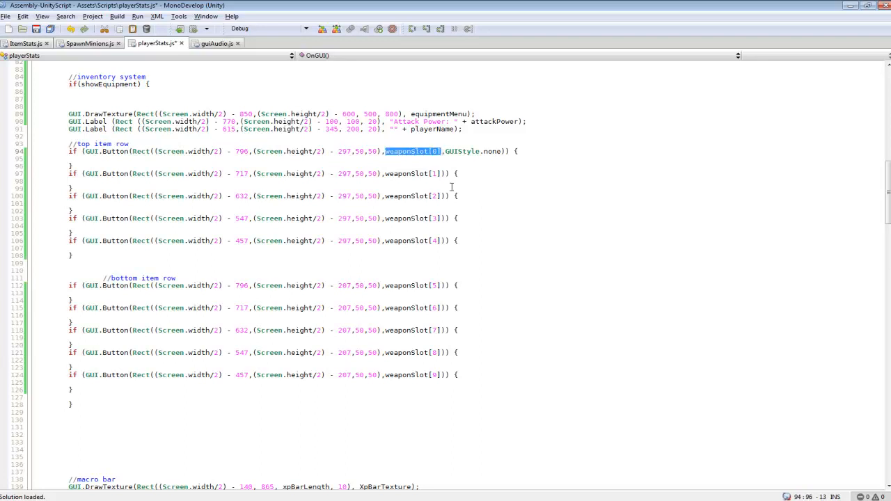
mouse_move(513, 172)
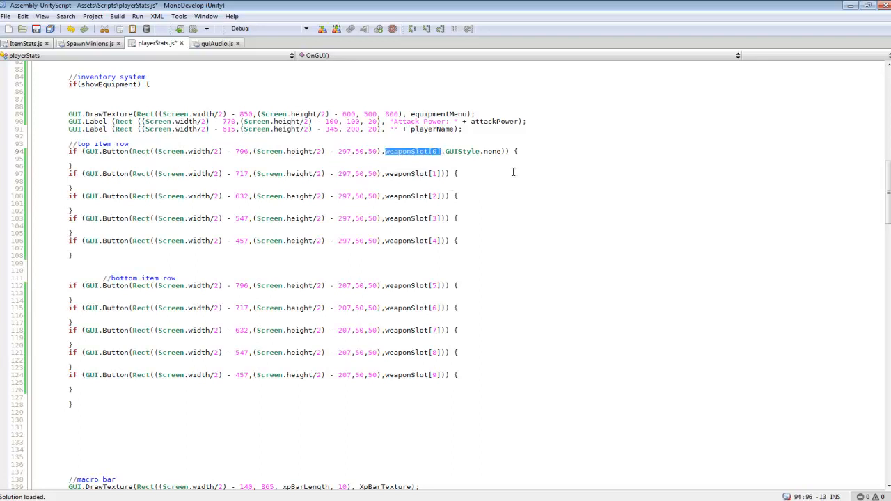
click(437, 173)
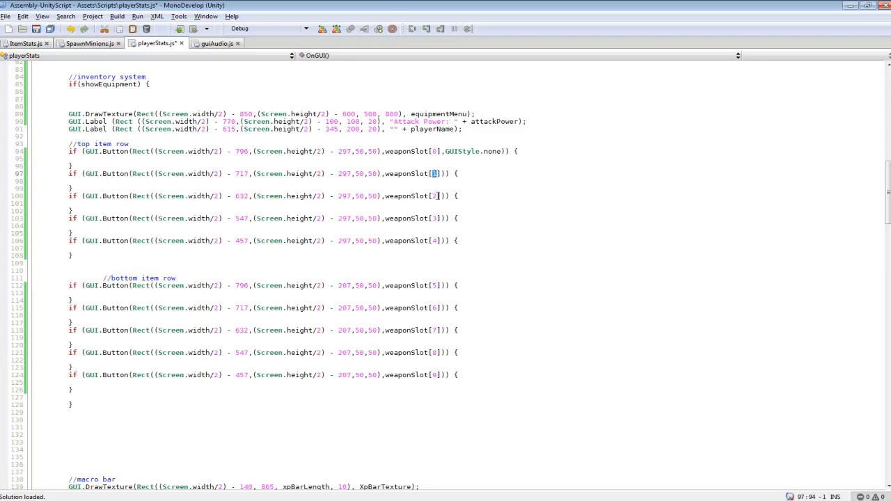
click(435, 240)
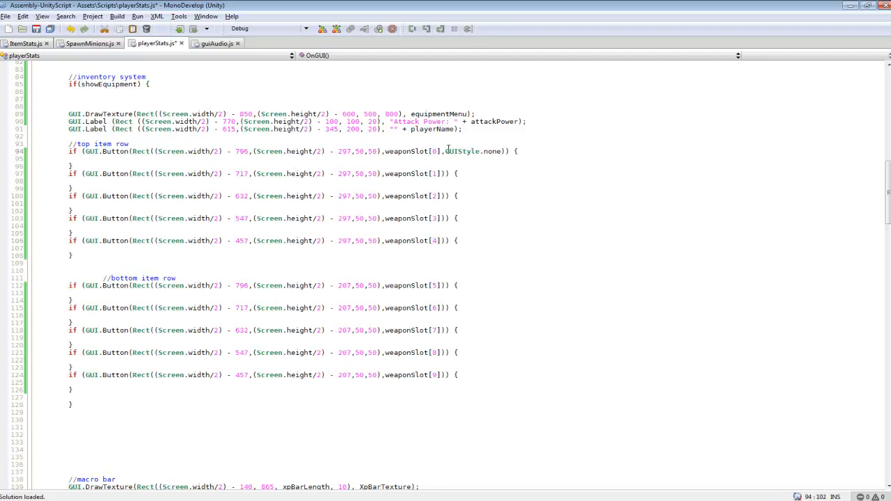
double_click(461, 152)
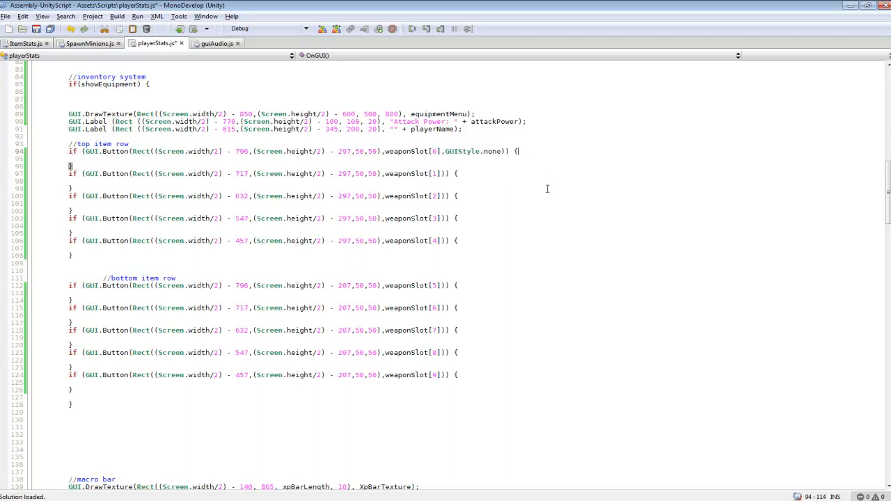
scroll(down, 3)
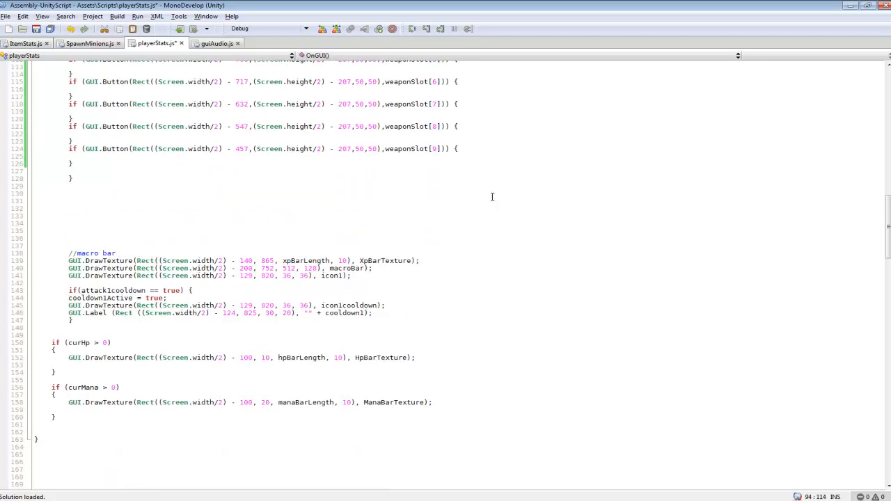
scroll(up, 3)
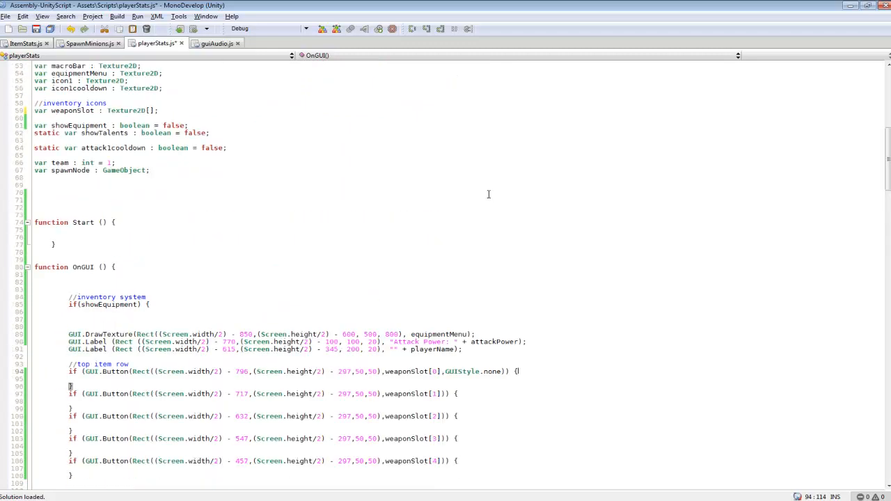
scroll(down, 3)
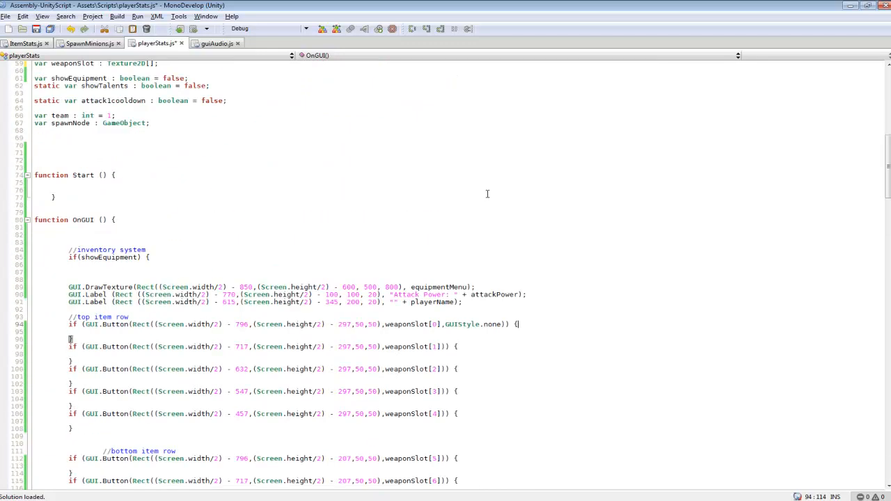
scroll(down, 3)
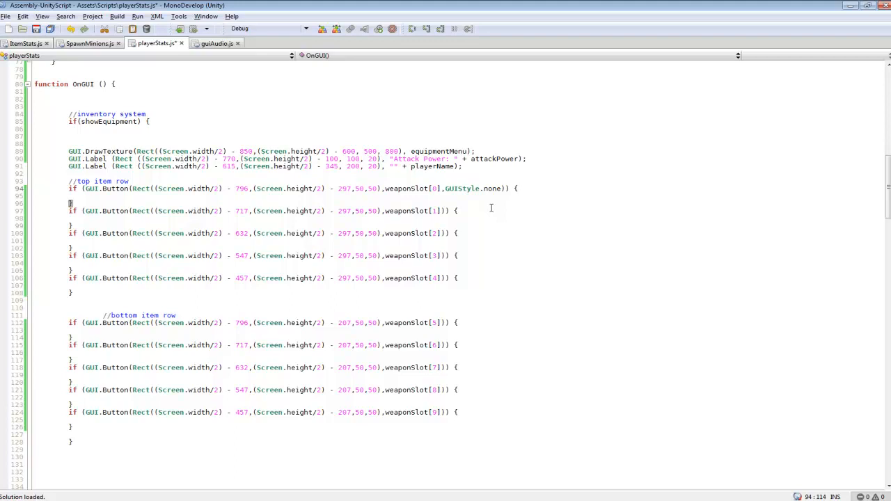
mouse_move(488, 363)
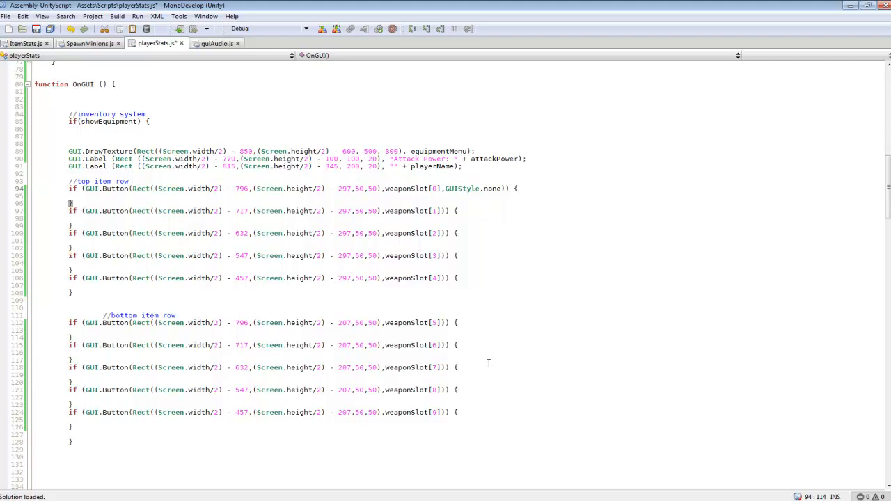
mouse_move(502, 230)
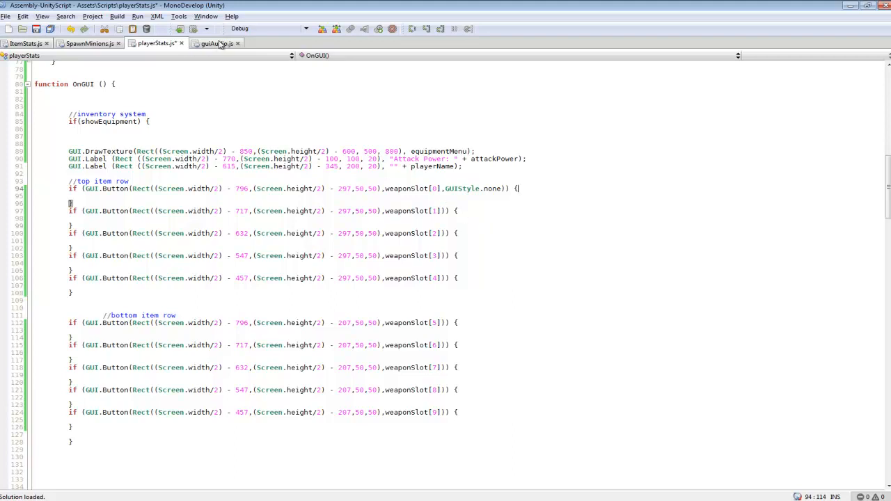
mouse_move(244, 49)
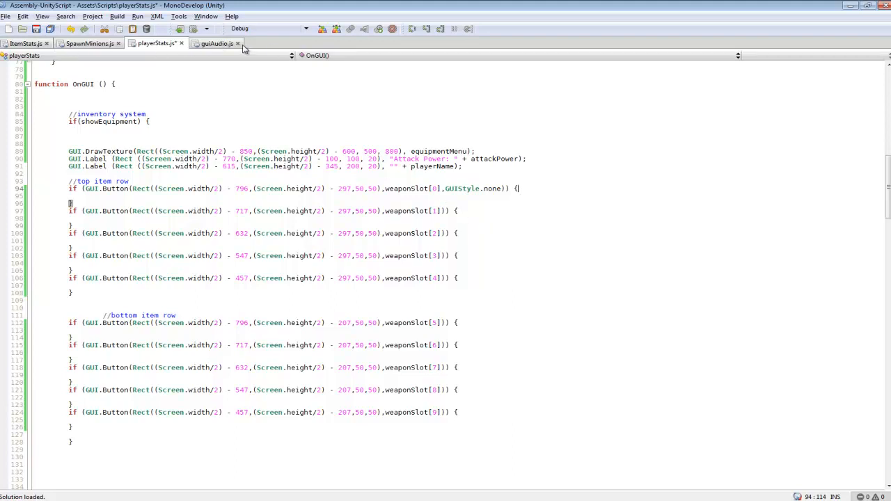
- Close the guiAudio.js tab and switch to the ItemStats.js script
click(239, 43)
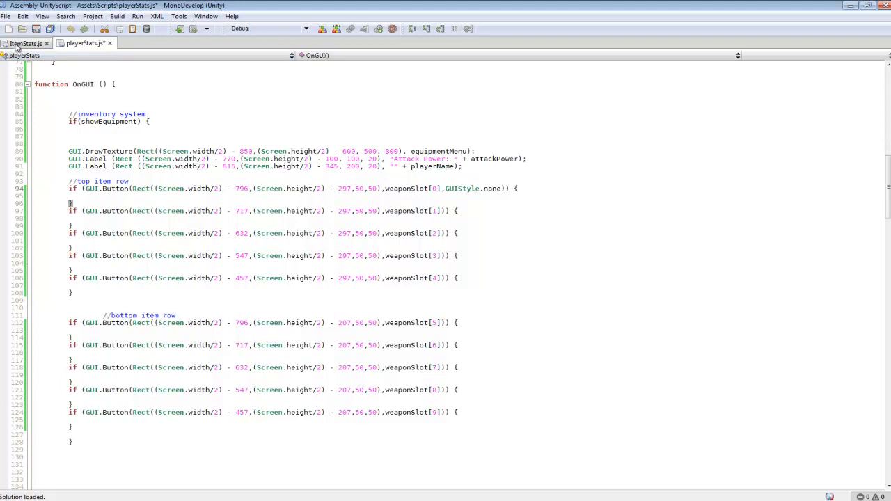
click(21, 43)
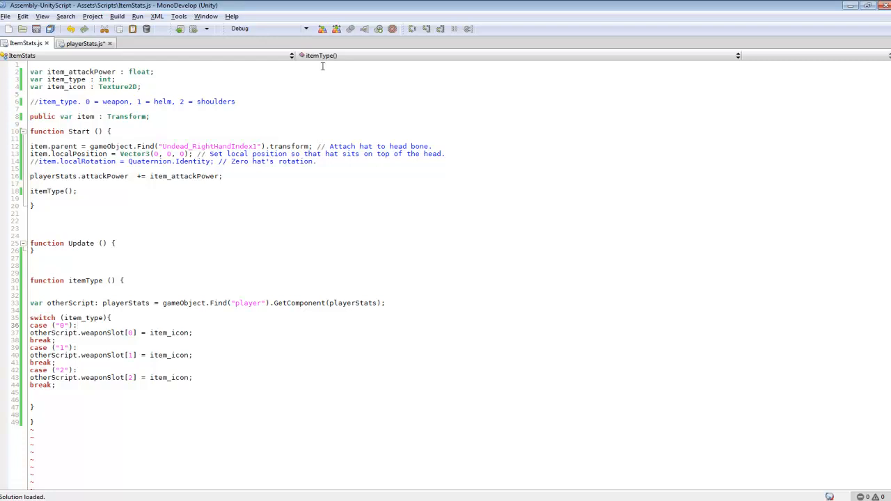
mouse_move(133, 258)
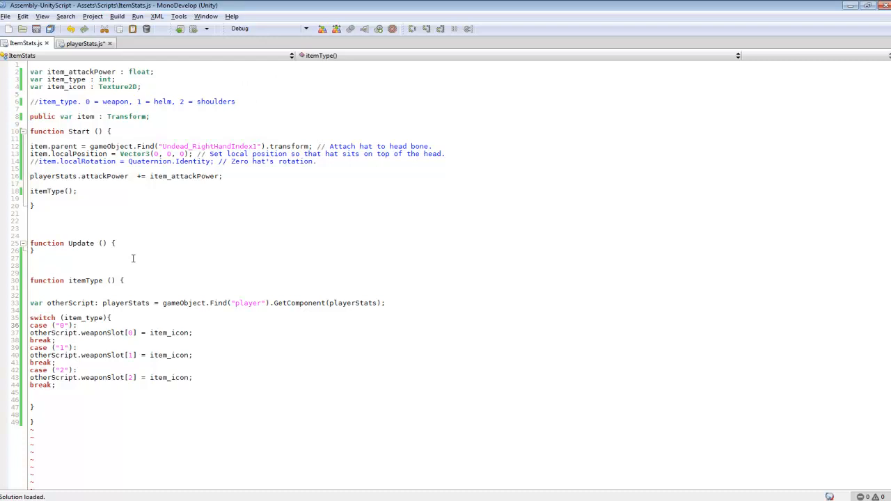
mouse_move(197, 262)
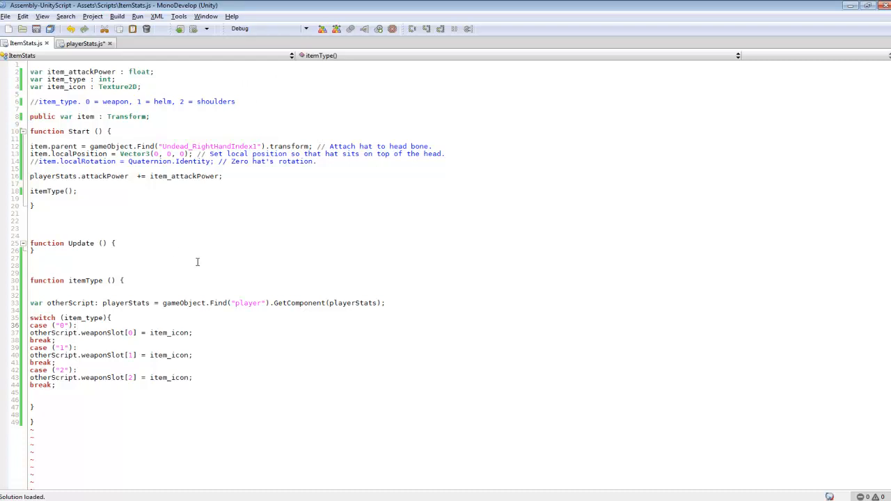
double_click(84, 72)
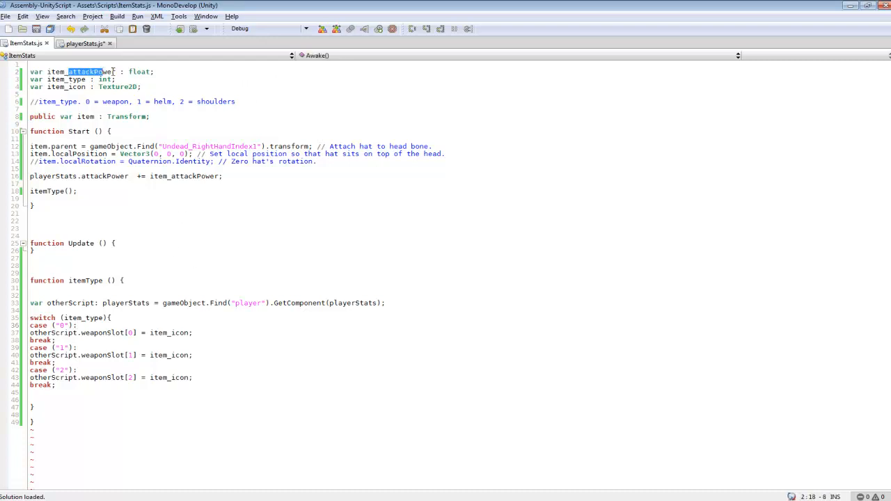
double_click(139, 72)
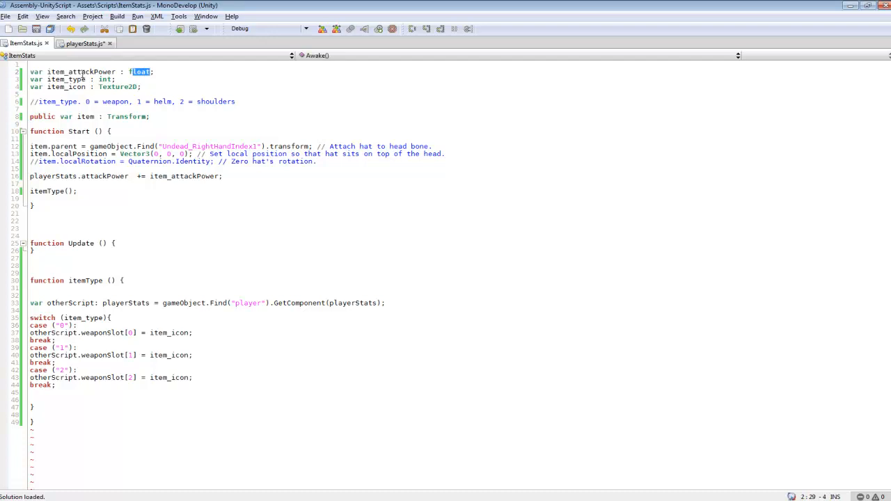
double_click(82, 71)
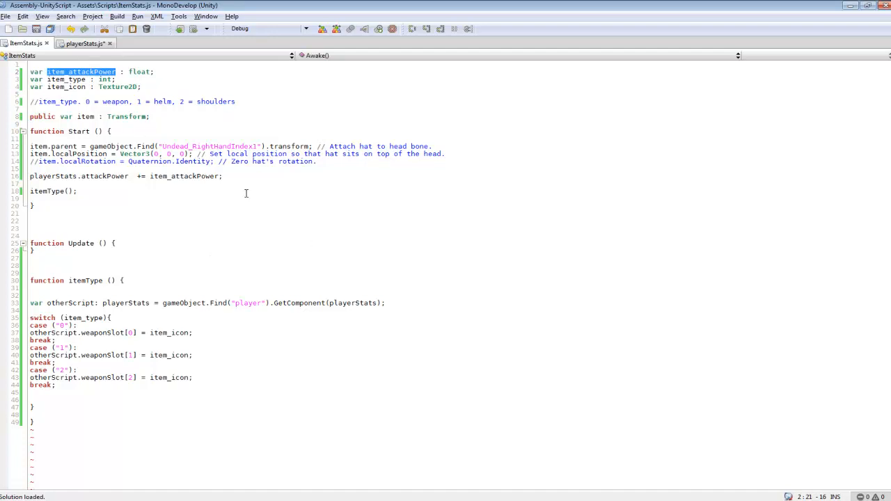
mouse_move(169, 76)
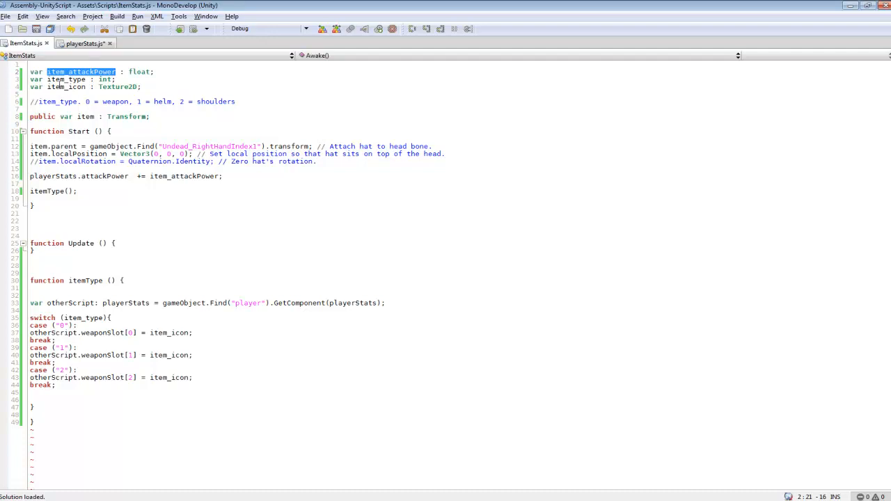
click(196, 129)
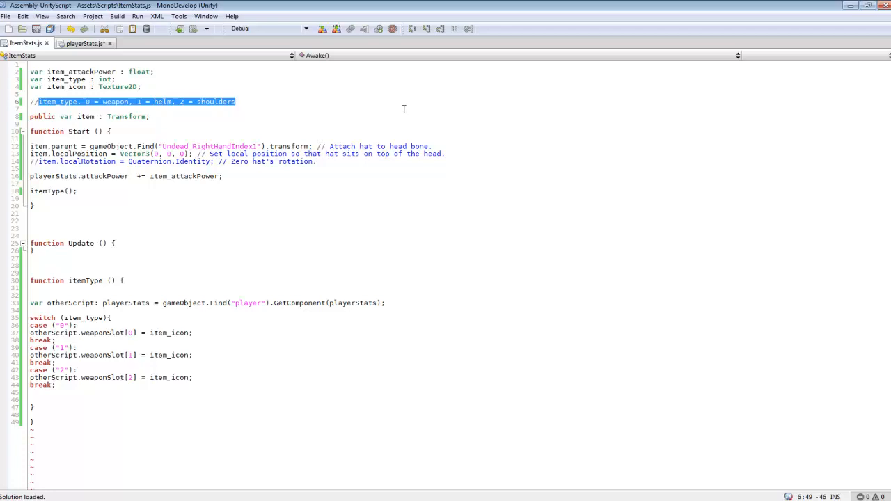
mouse_move(246, 110)
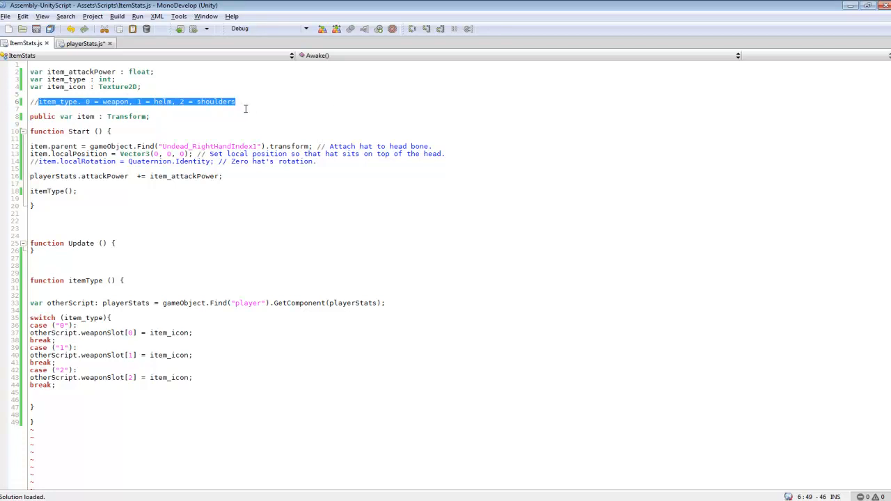
click(52, 86)
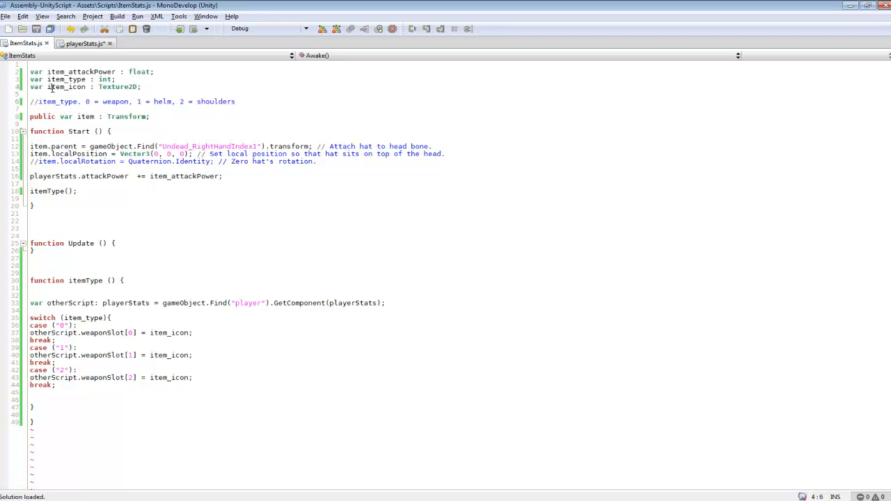
double_click(68, 87)
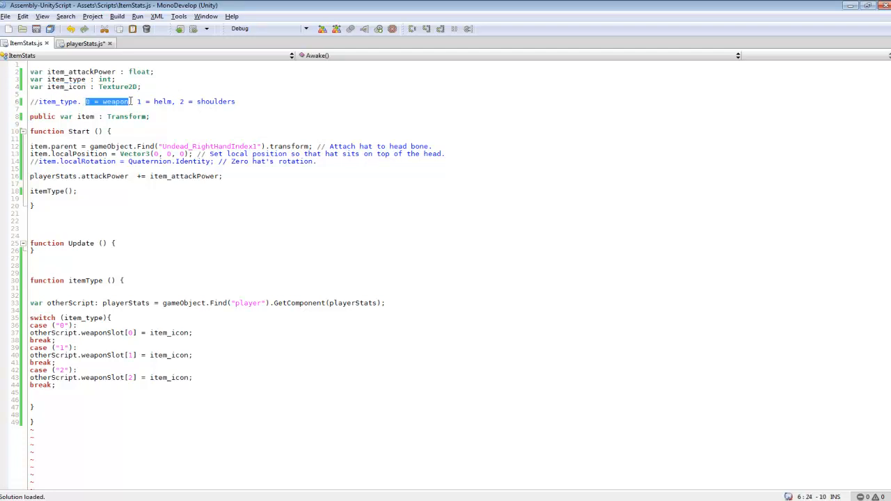
double_click(66, 86)
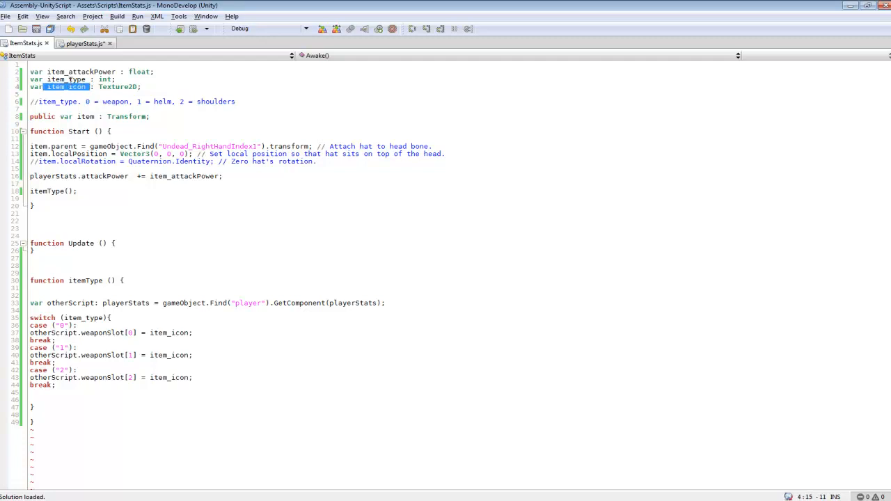
double_click(66, 78)
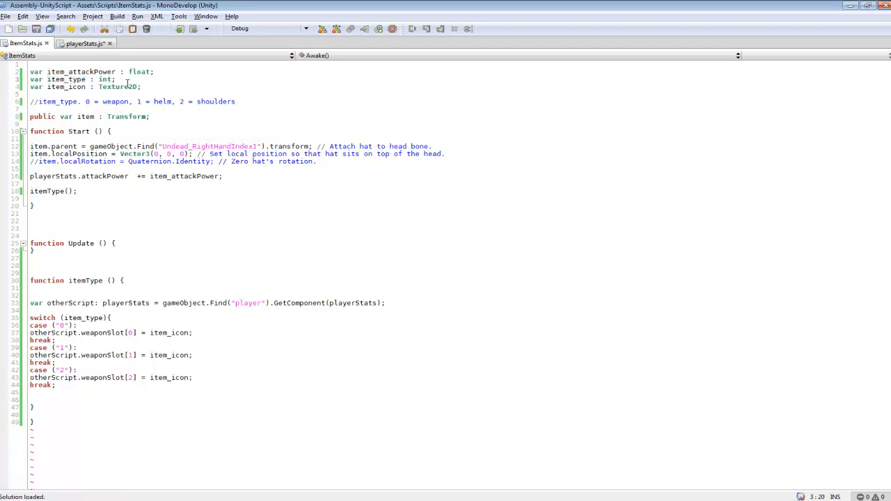
click(140, 87)
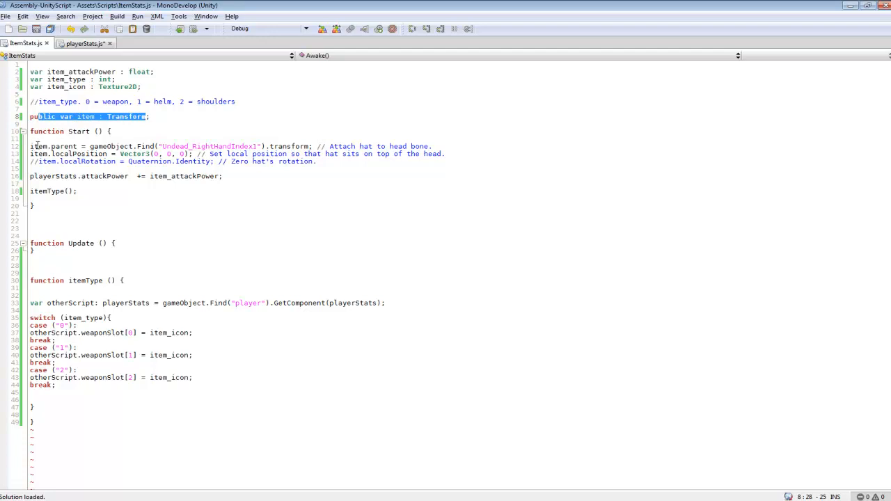
drag(30, 146, 451, 153)
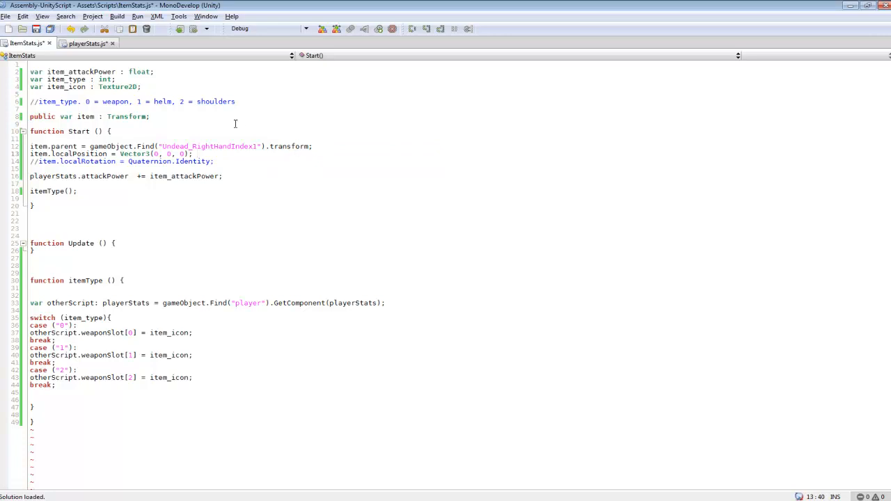
drag(30, 146, 197, 154)
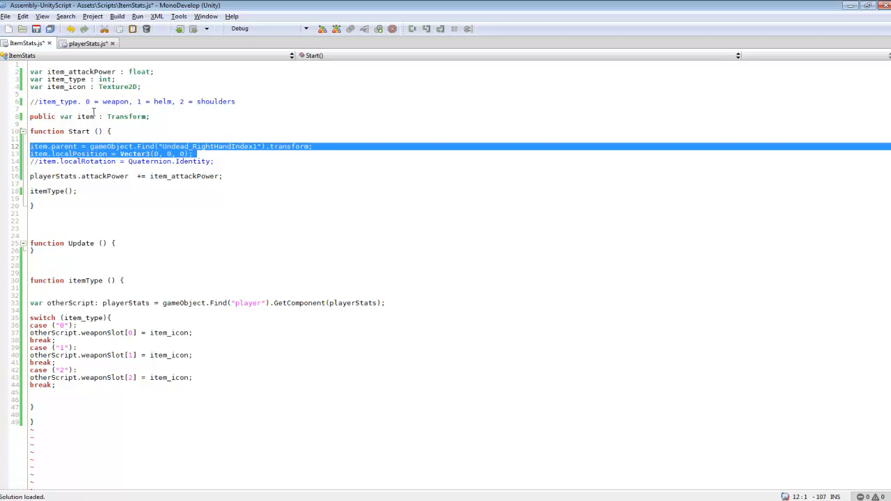
click(263, 146)
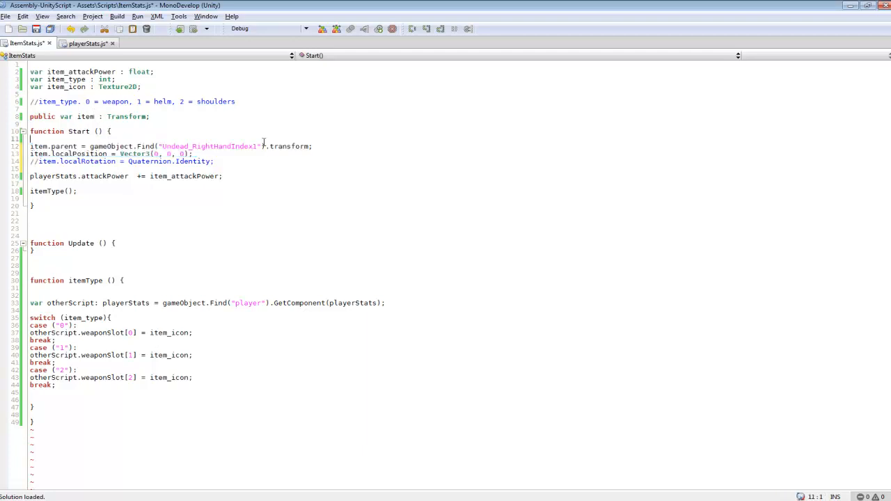
click(164, 146)
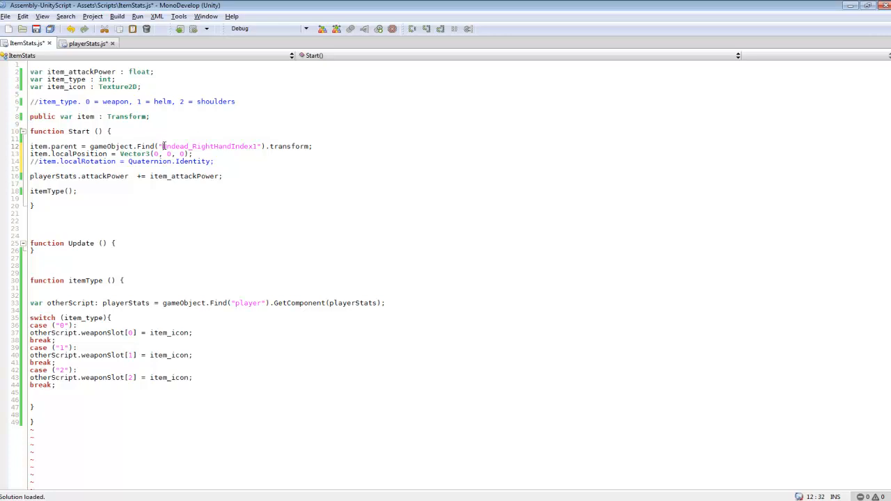
double_click(209, 146)
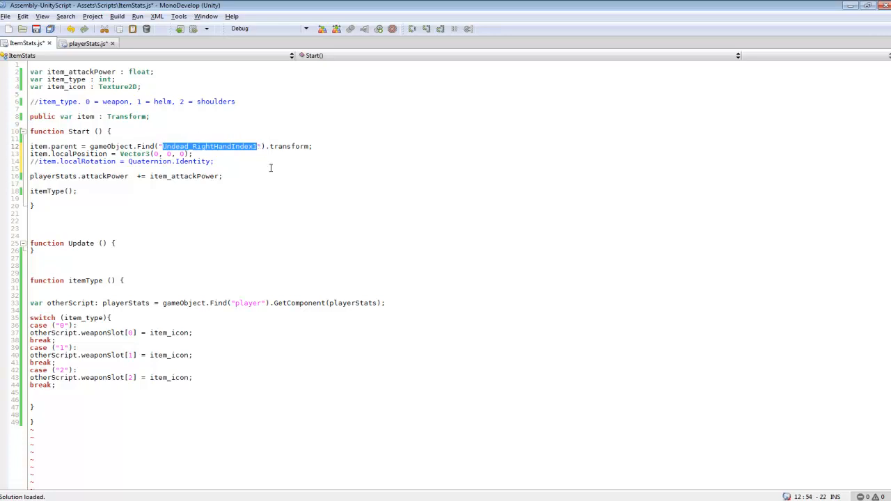
mouse_move(248, 162)
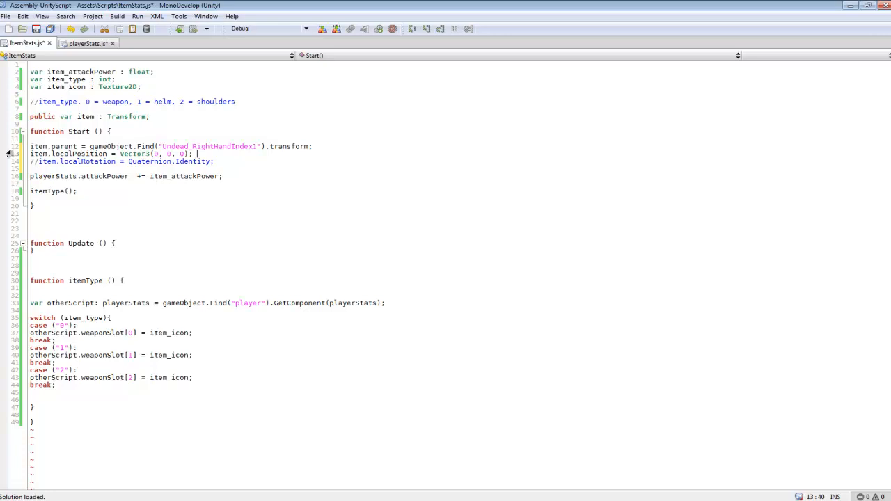
double_click(80, 175)
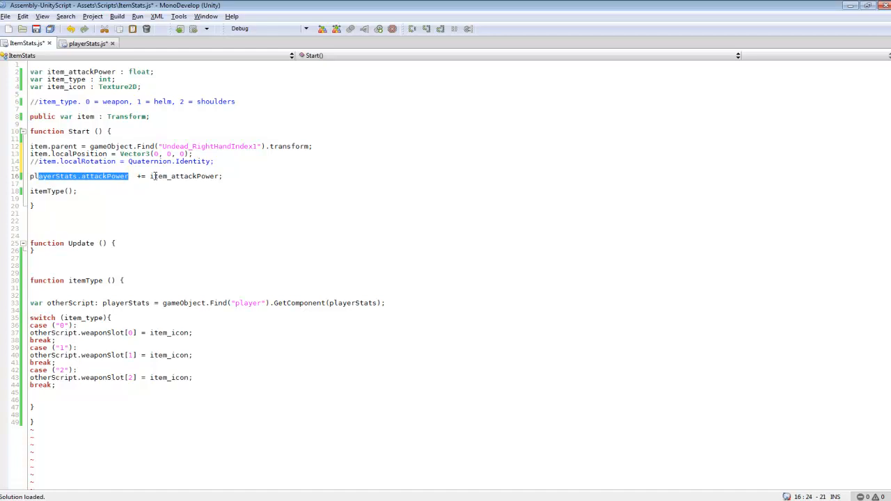
double_click(184, 176)
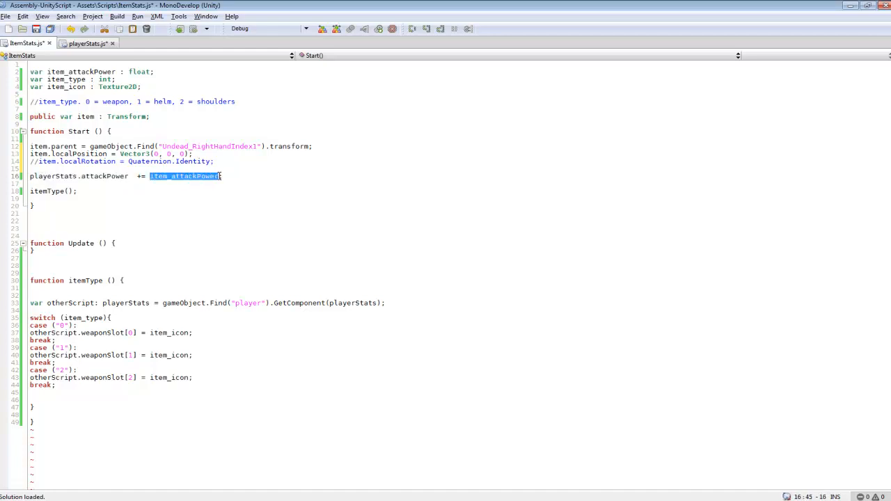
click(224, 176)
text(;)
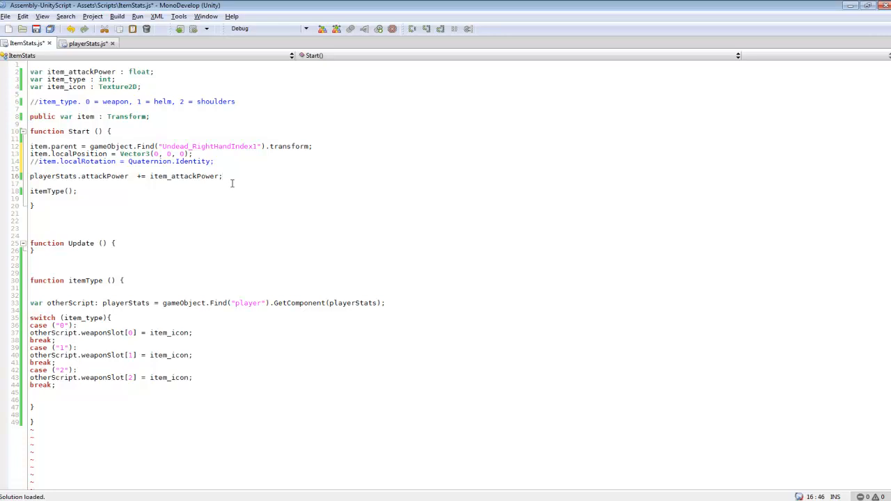
mouse_move(199, 192)
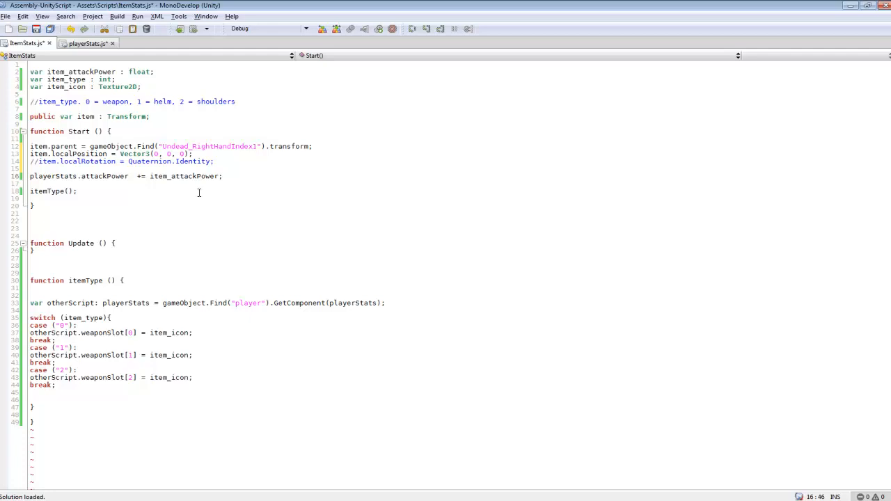
mouse_move(134, 198)
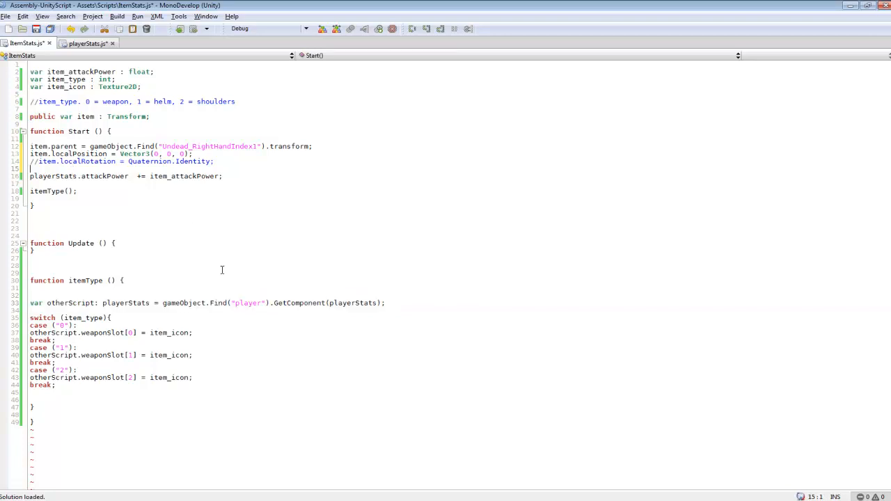
mouse_move(126, 28)
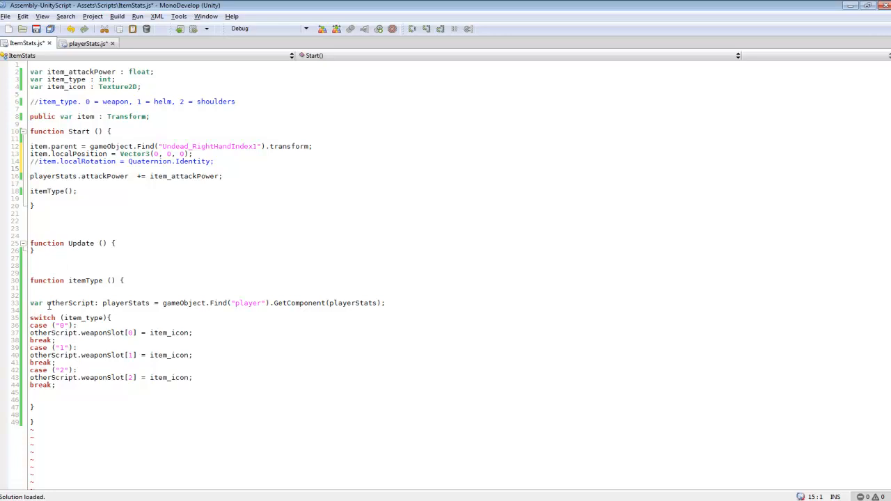
double_click(62, 303)
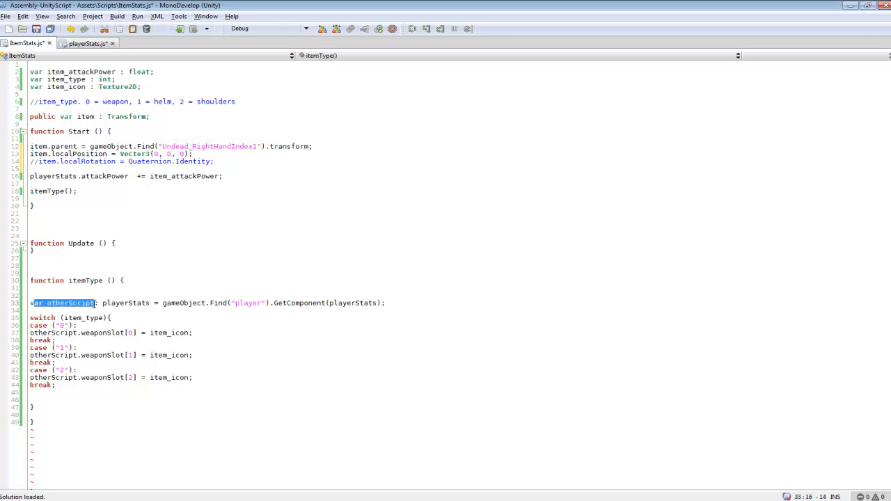
click(69, 303)
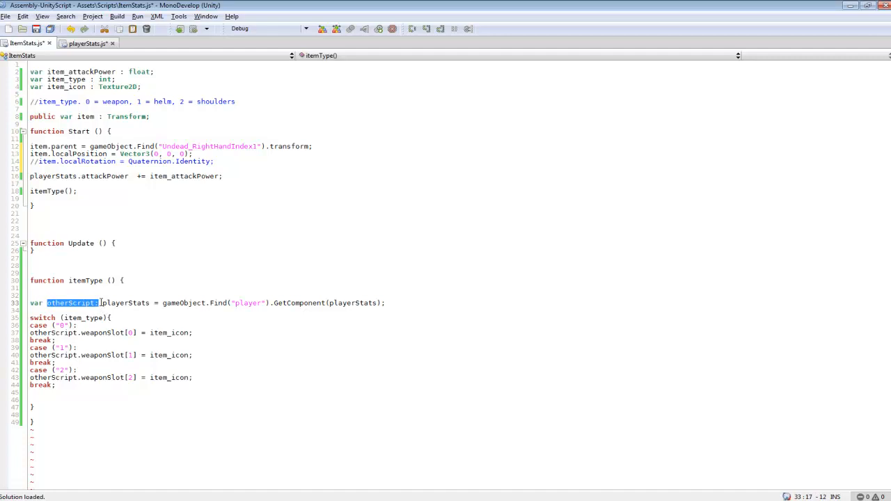
double_click(125, 303)
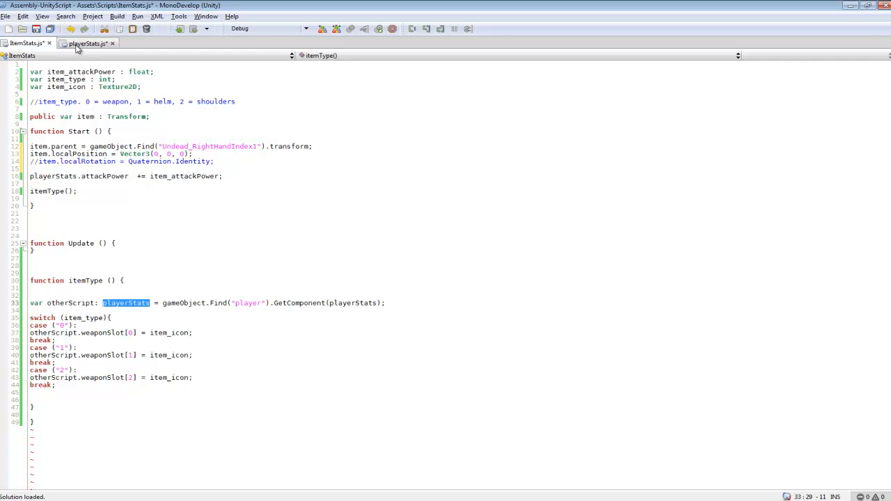
double_click(353, 303)
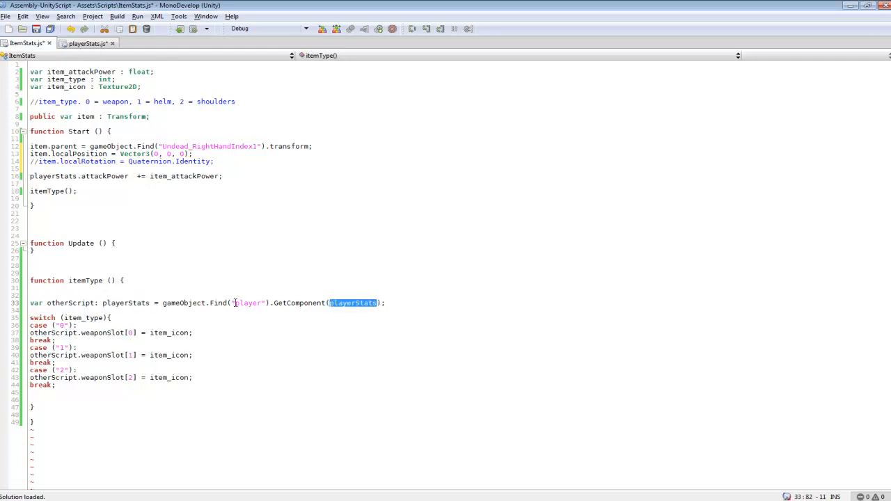
double_click(248, 303)
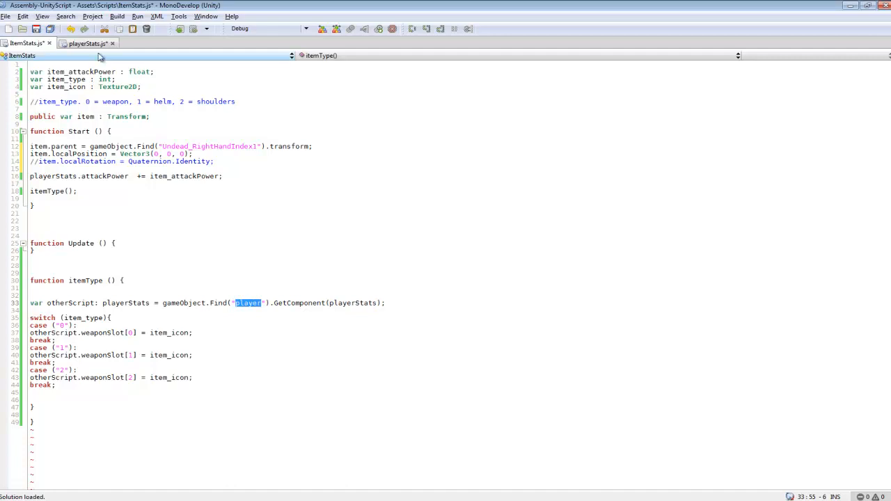
click(250, 303)
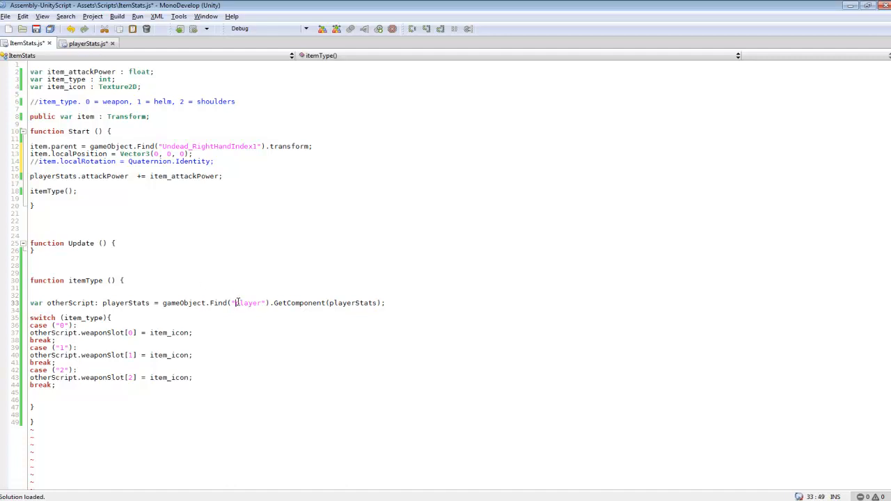
double_click(248, 302)
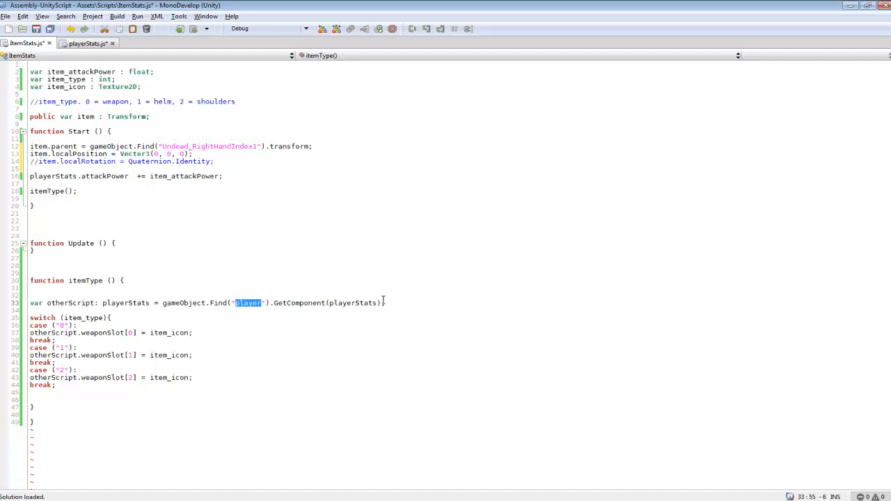
mouse_move(367, 295)
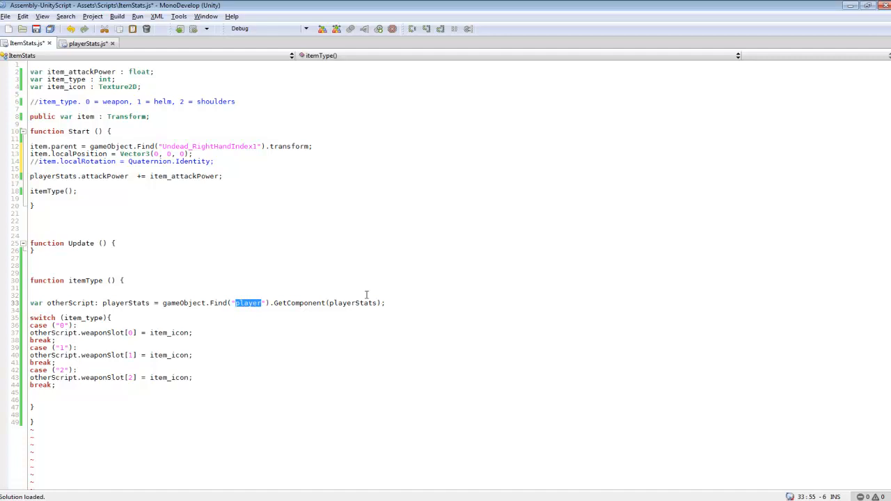
click(111, 317)
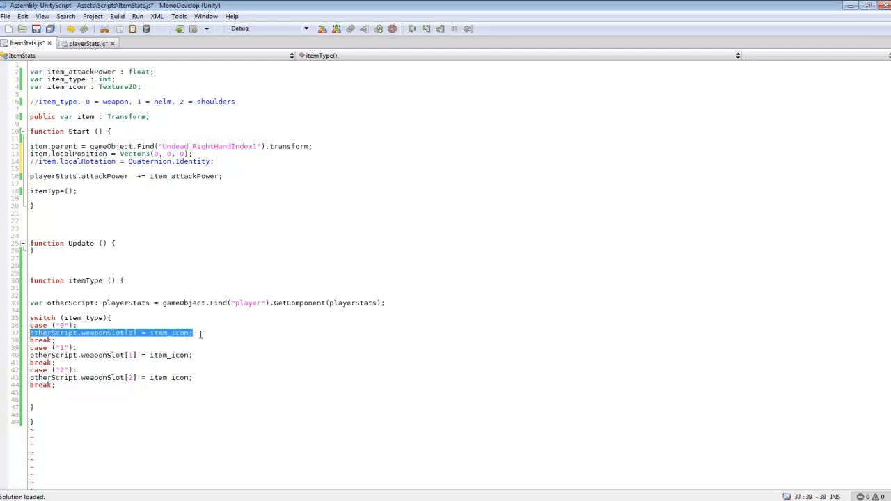
click(197, 333)
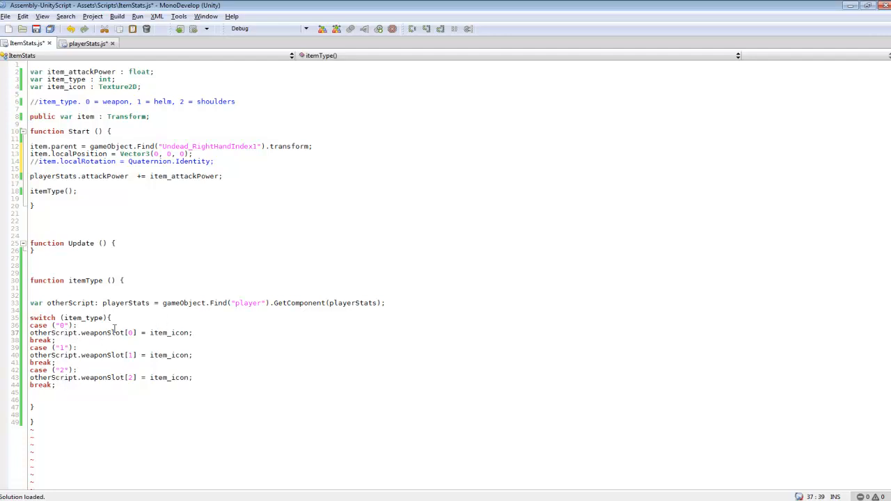
mouse_move(136, 340)
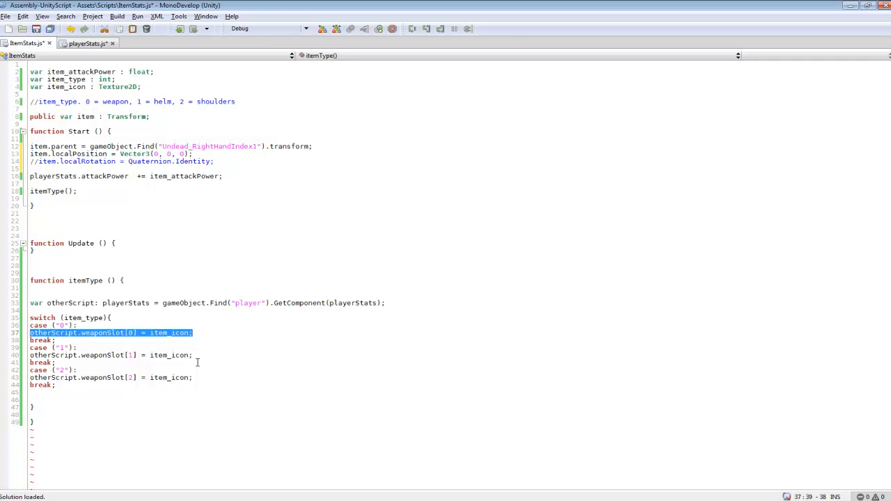
click(217, 332)
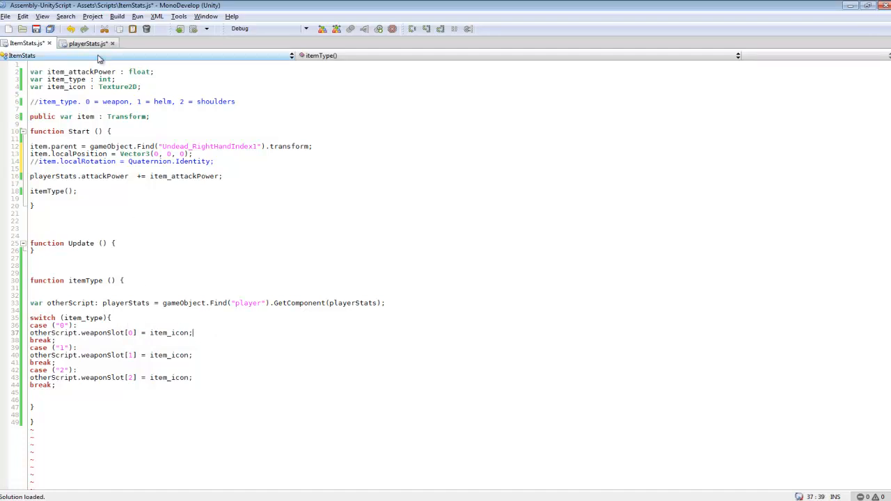
- Compare playerStats.js with ItemStats.js, then select ItemStats' attackPower line in Start
click(83, 43)
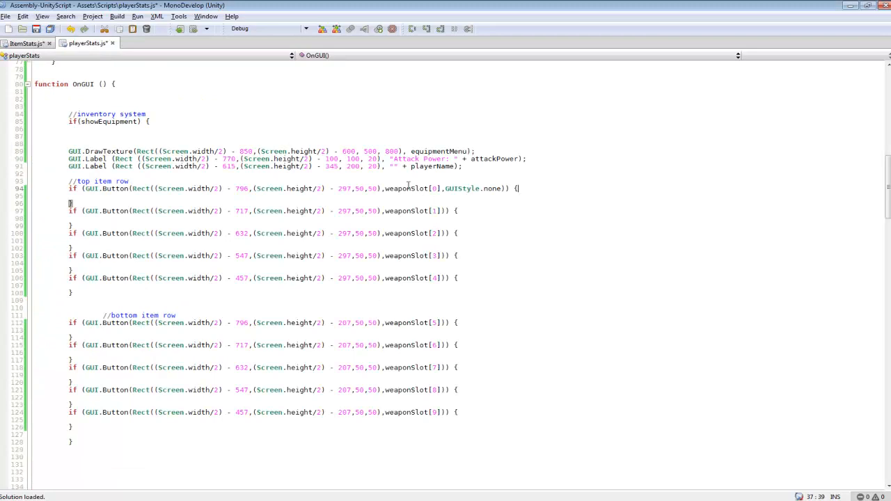
scroll(up, 3)
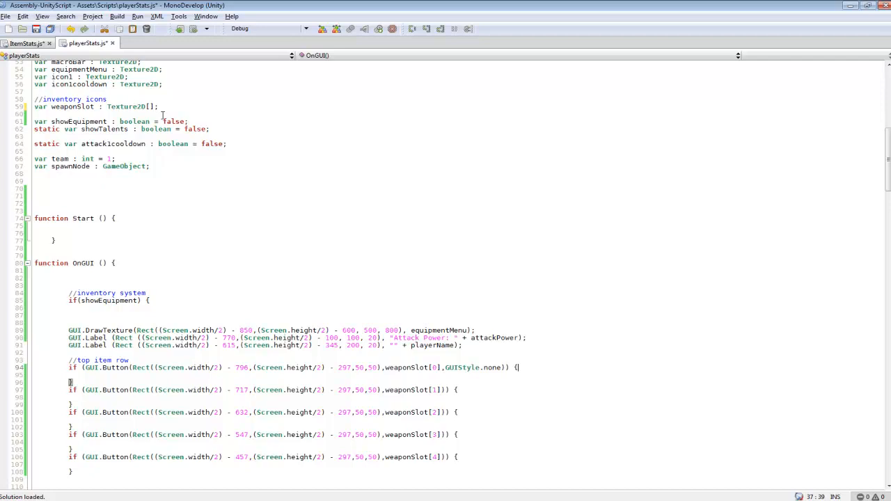
scroll(down, 3)
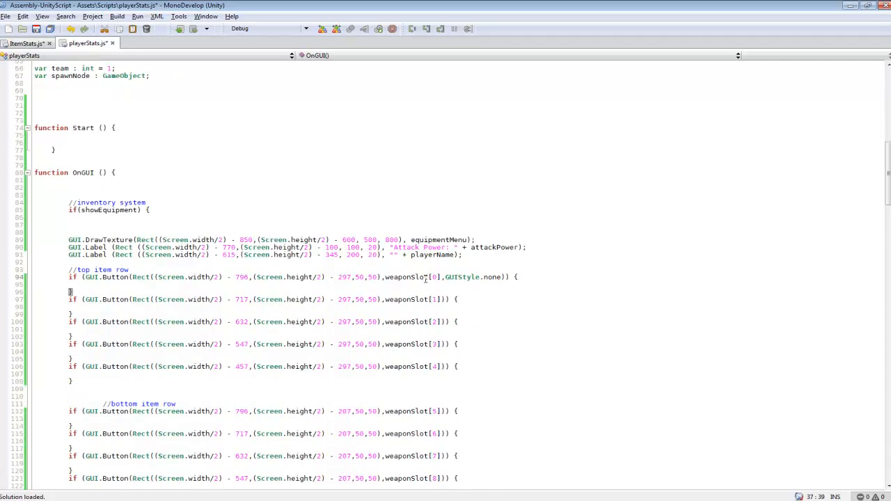
click(24, 43)
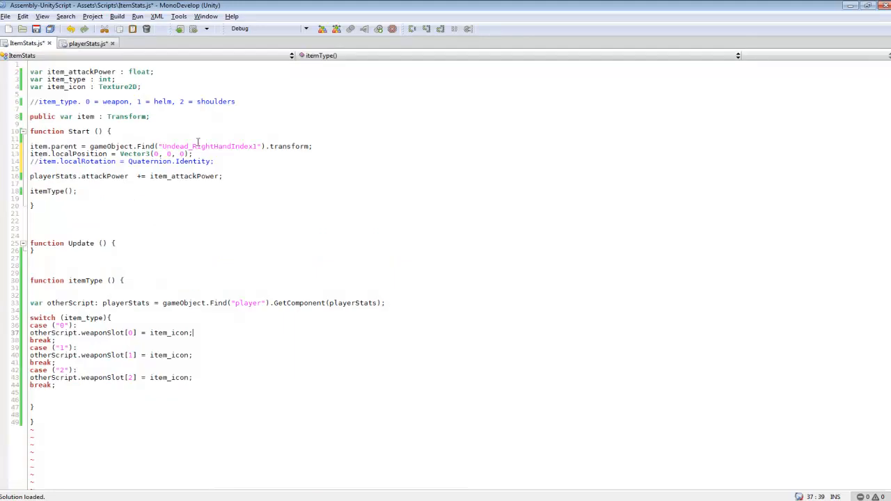
mouse_move(156, 302)
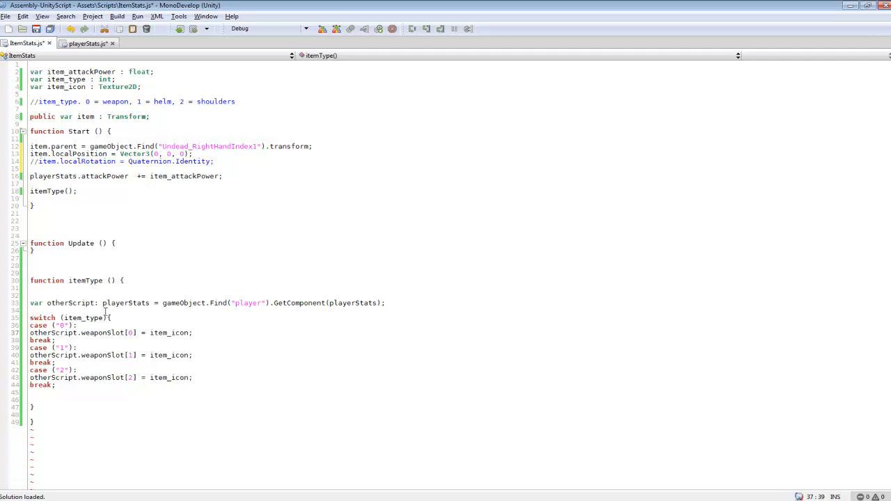
click(83, 43)
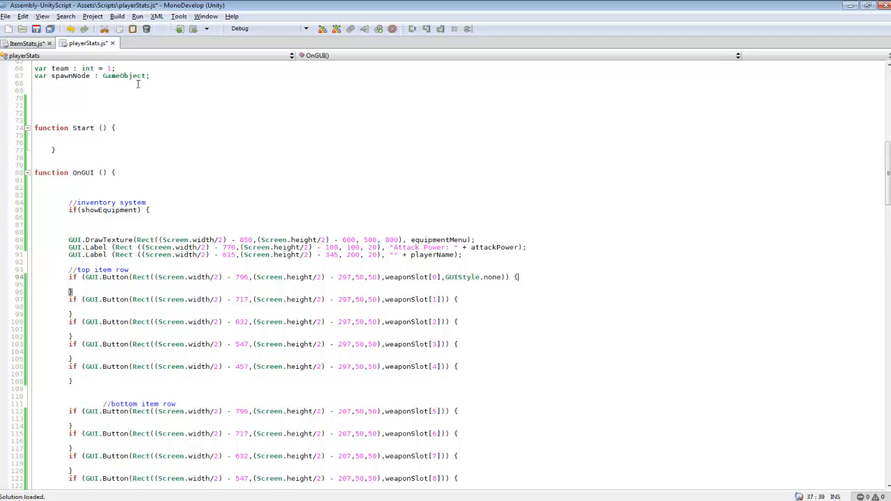
click(24, 43)
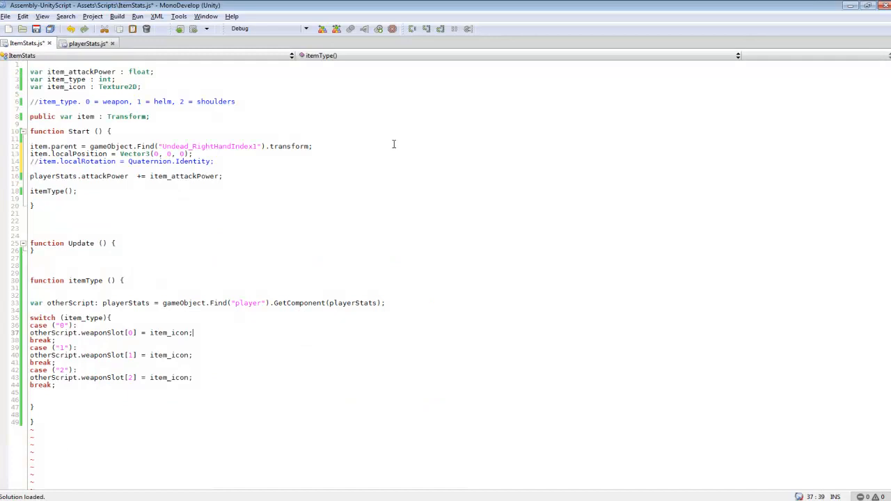
mouse_move(383, 197)
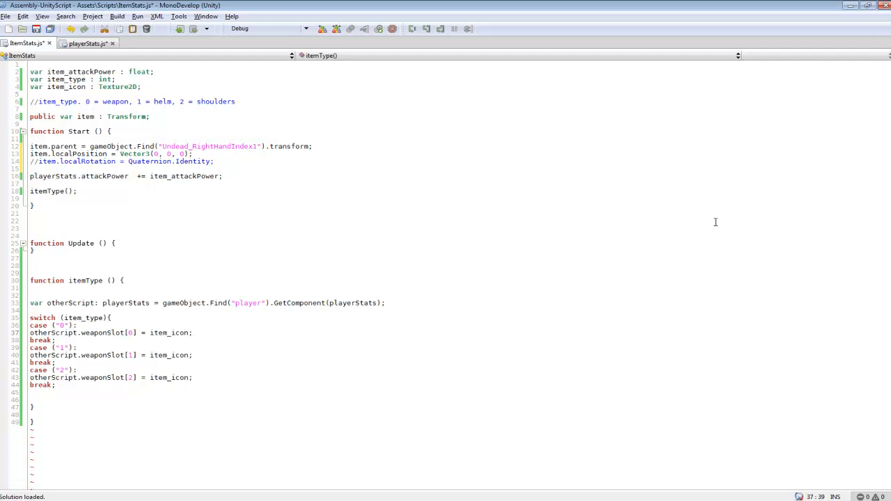
click(193, 333)
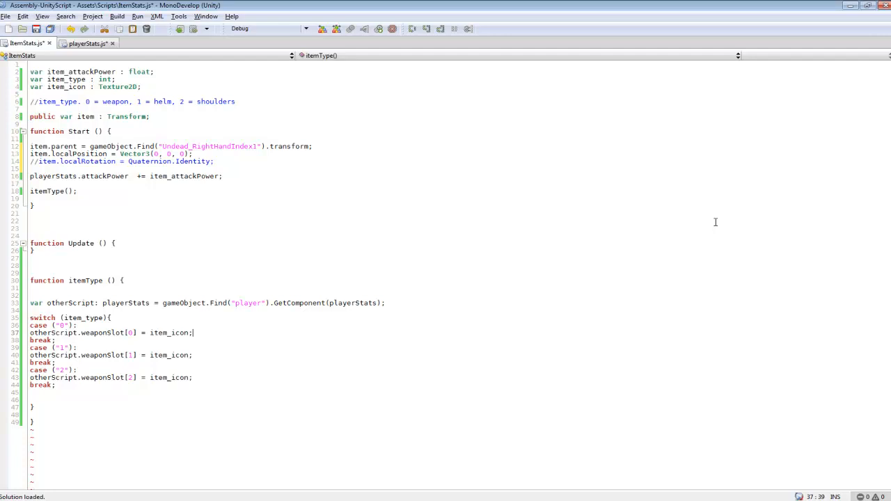
mouse_move(125, 129)
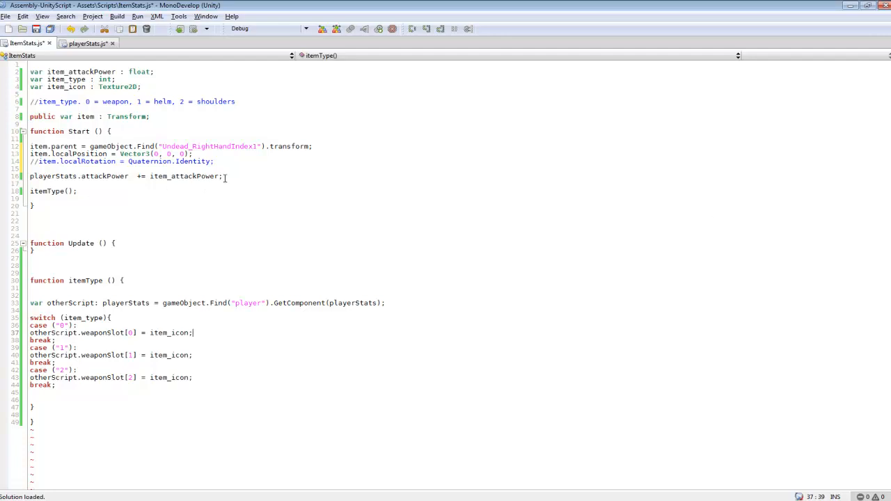
triple_click(126, 176)
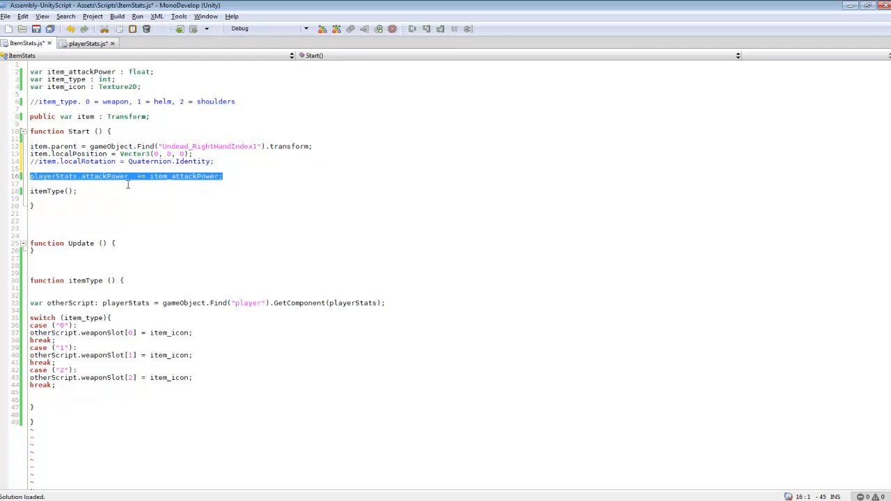
mouse_move(145, 193)
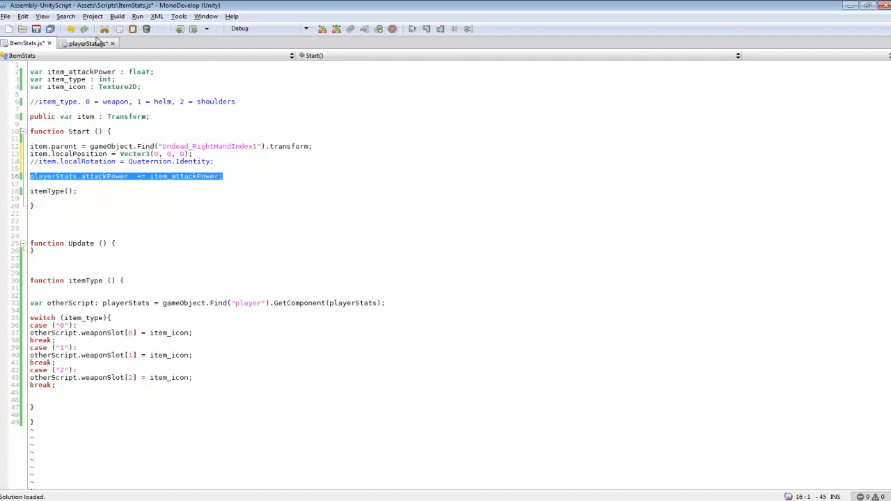
mouse_move(529, 64)
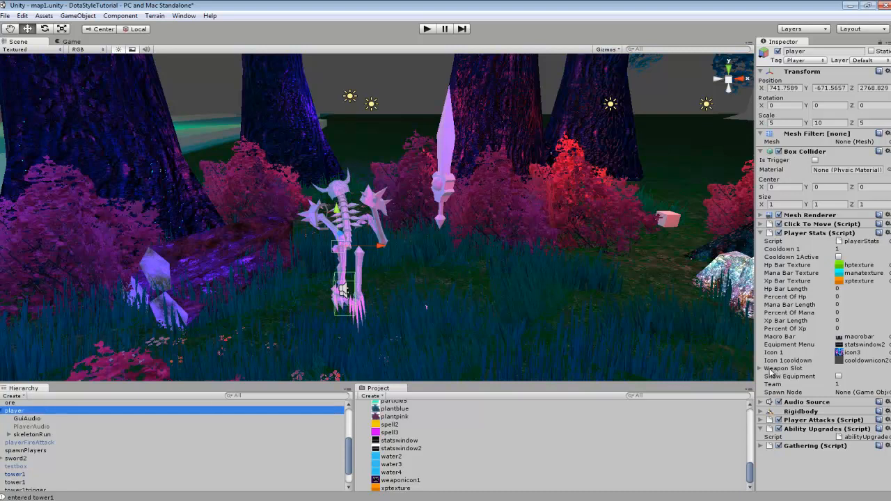
- Expand the player's Weapon Slot array, then view playerStats.js inventory button code
click(761, 368)
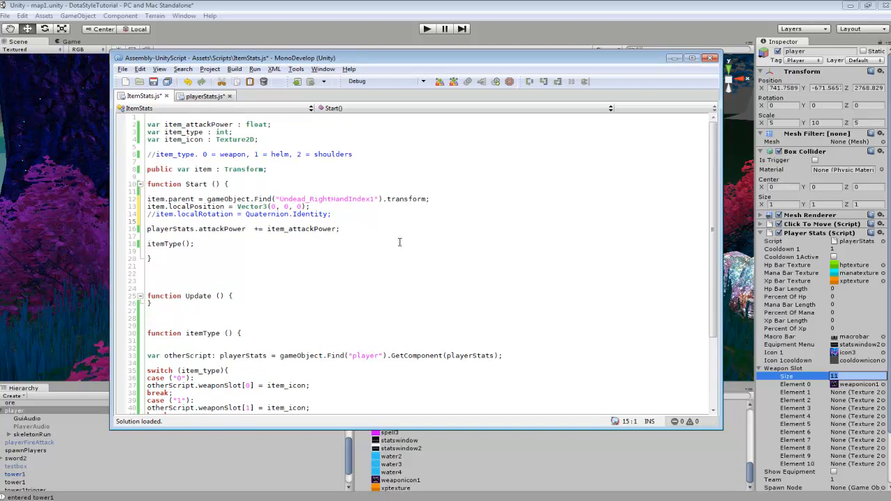
scroll(down, 3)
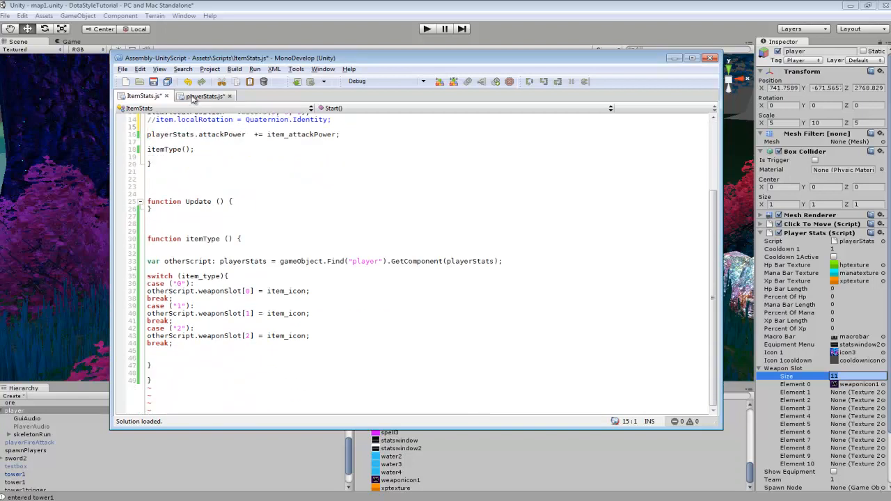
click(204, 97)
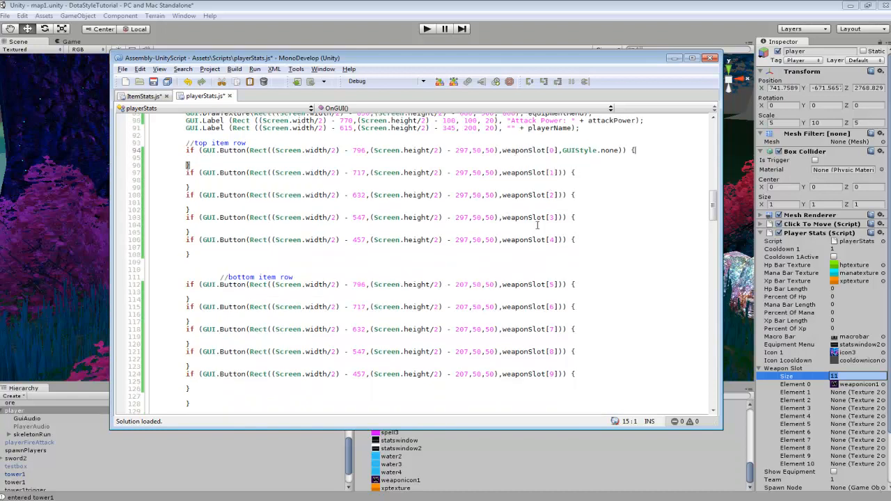
scroll(down, 3)
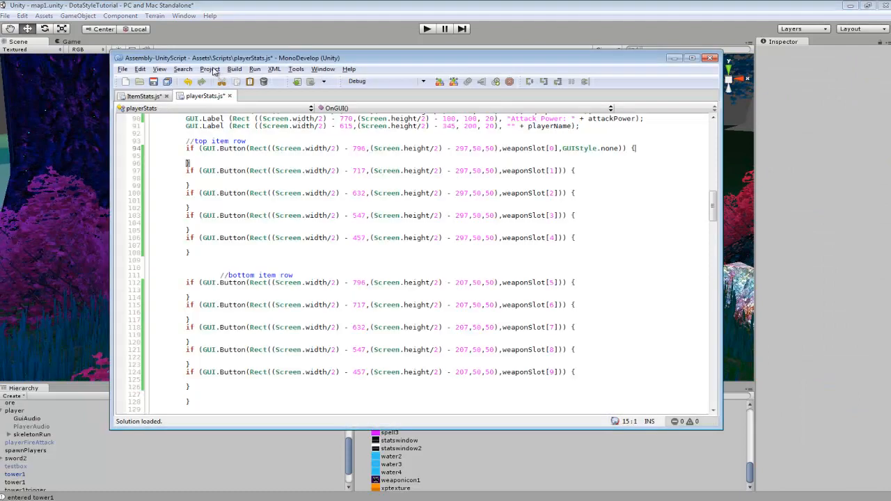
- Scroll through ItemStats.js, glance at playerStats.js, then return to ItemStats' declarations
click(143, 96)
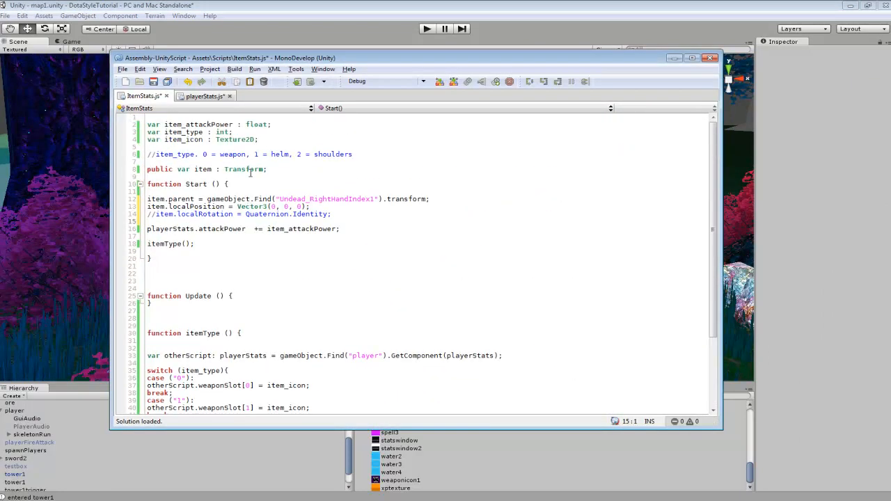
scroll(down, 3)
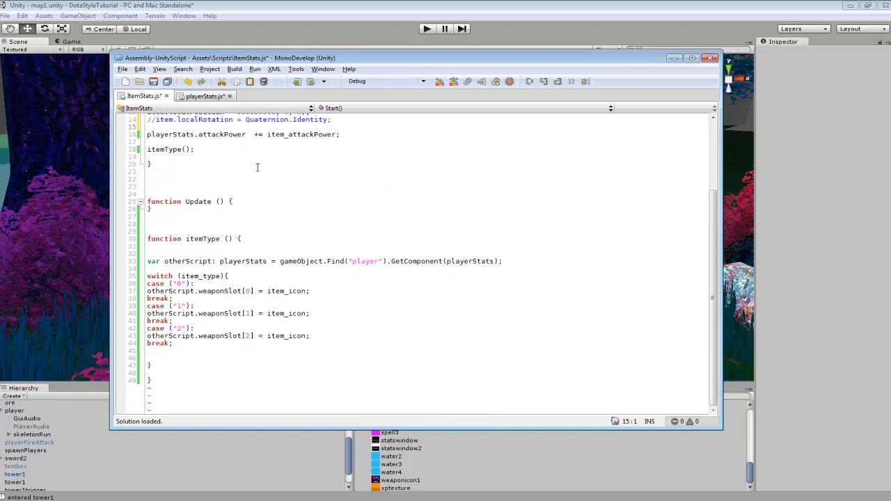
scroll(up, 3)
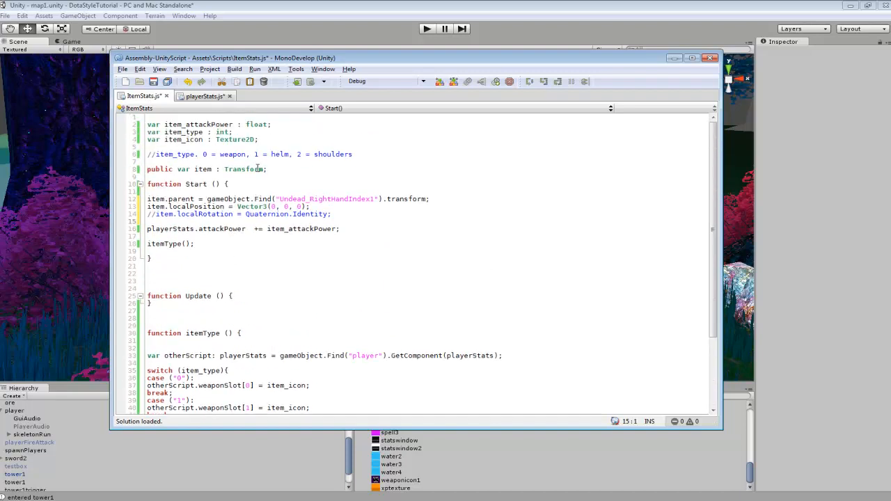
scroll(down, 3)
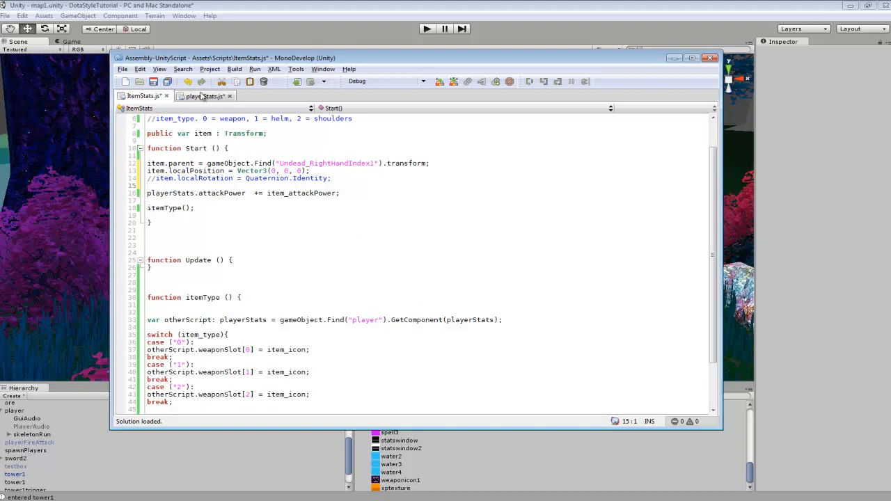
click(204, 96)
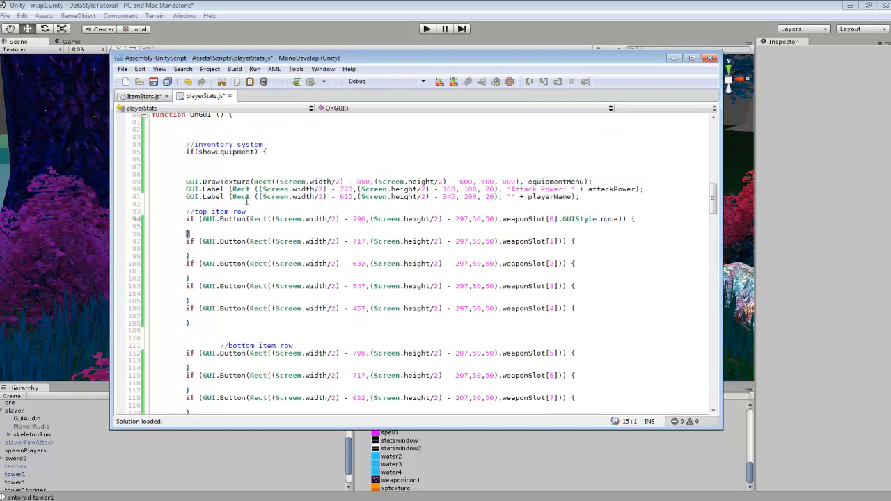
scroll(up, 3)
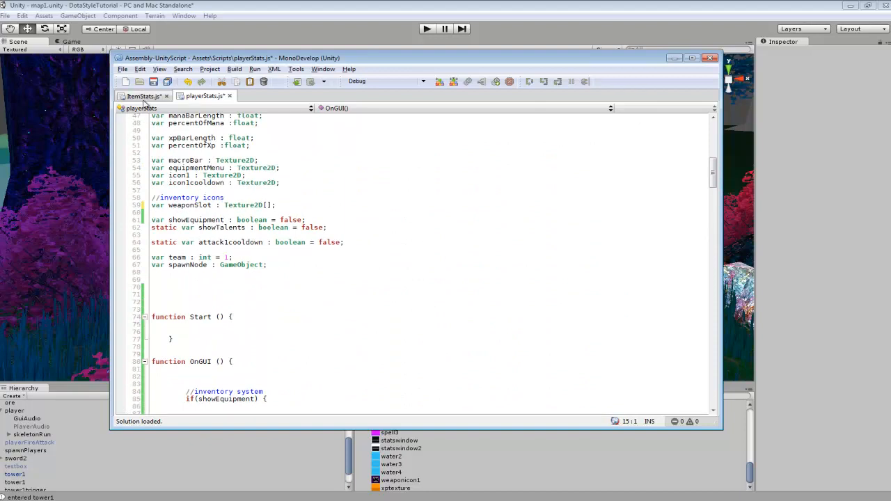
click(143, 96)
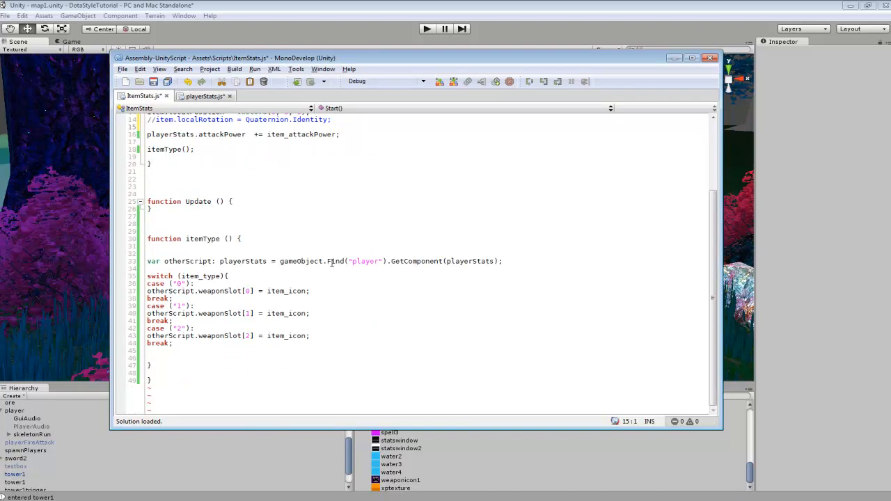
scroll(up, 3)
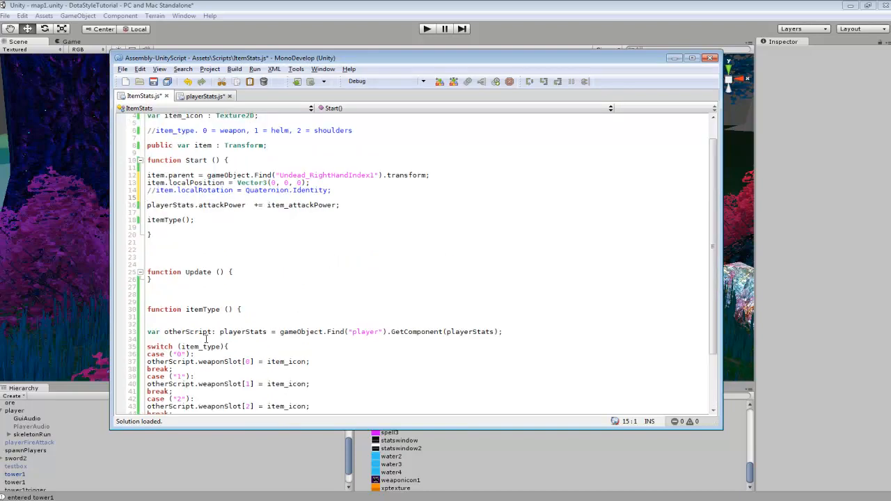
scroll(up, 3)
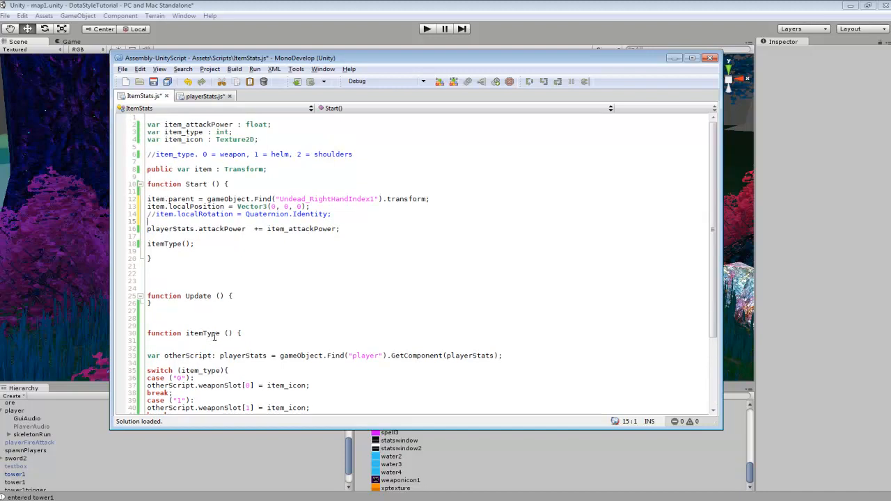
mouse_move(259, 285)
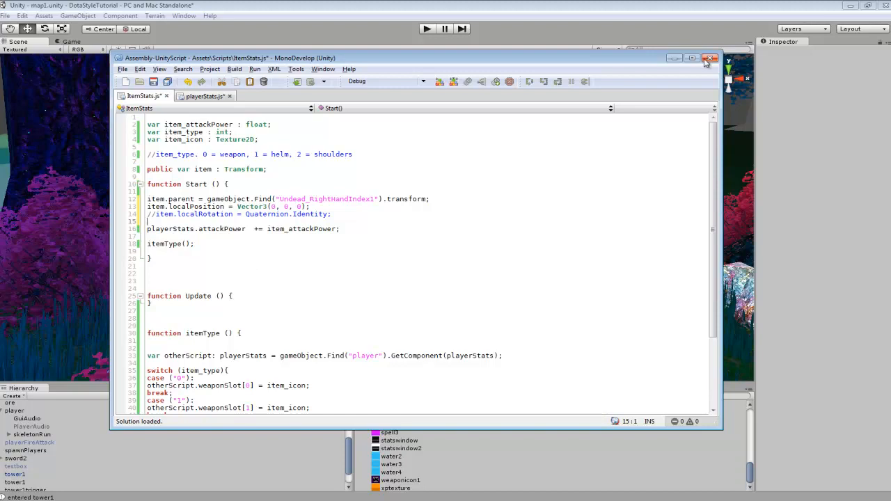
- Close MonoDevelop, start play mode, and click the ground to move the hero
click(711, 57)
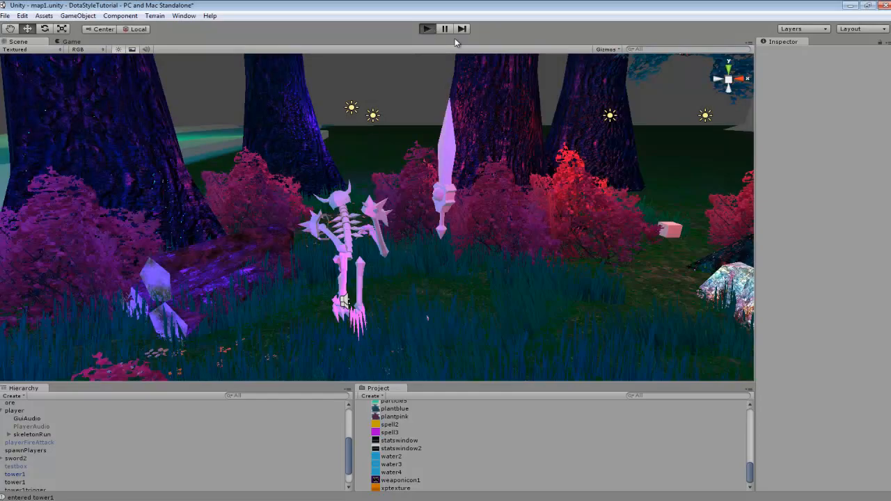
click(427, 28)
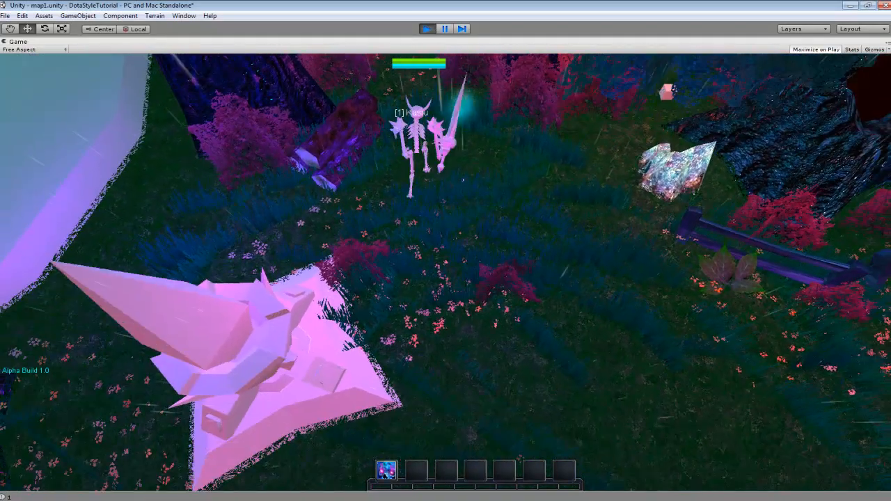
click(487, 323)
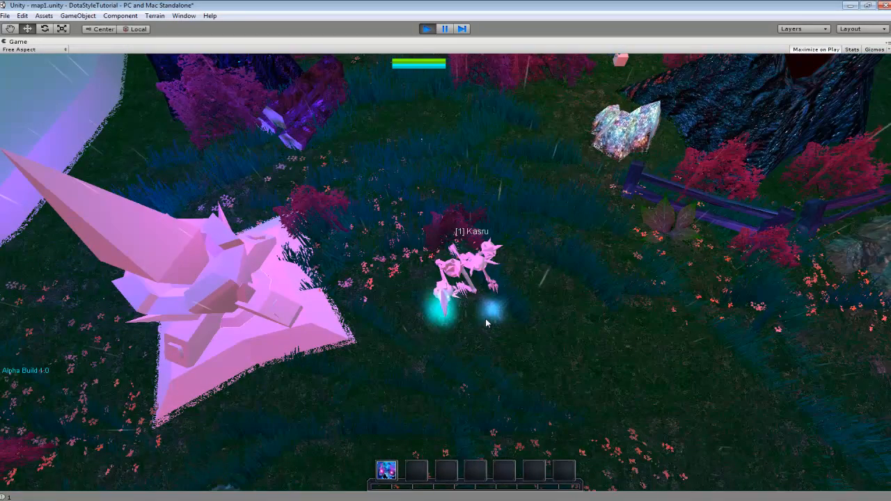